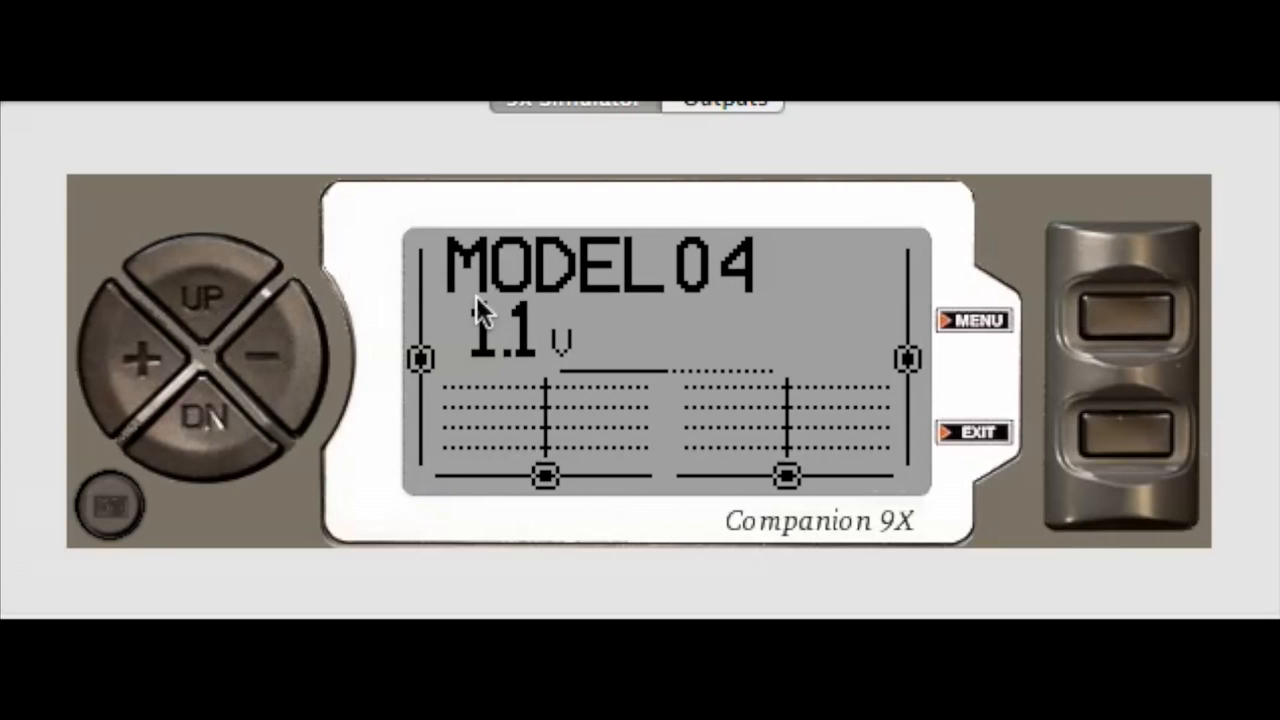
# Open MODEL04's model list and page to the STICKS screen showing Rud, Ele, Thr, Ail
pyautogui.click(265, 357)
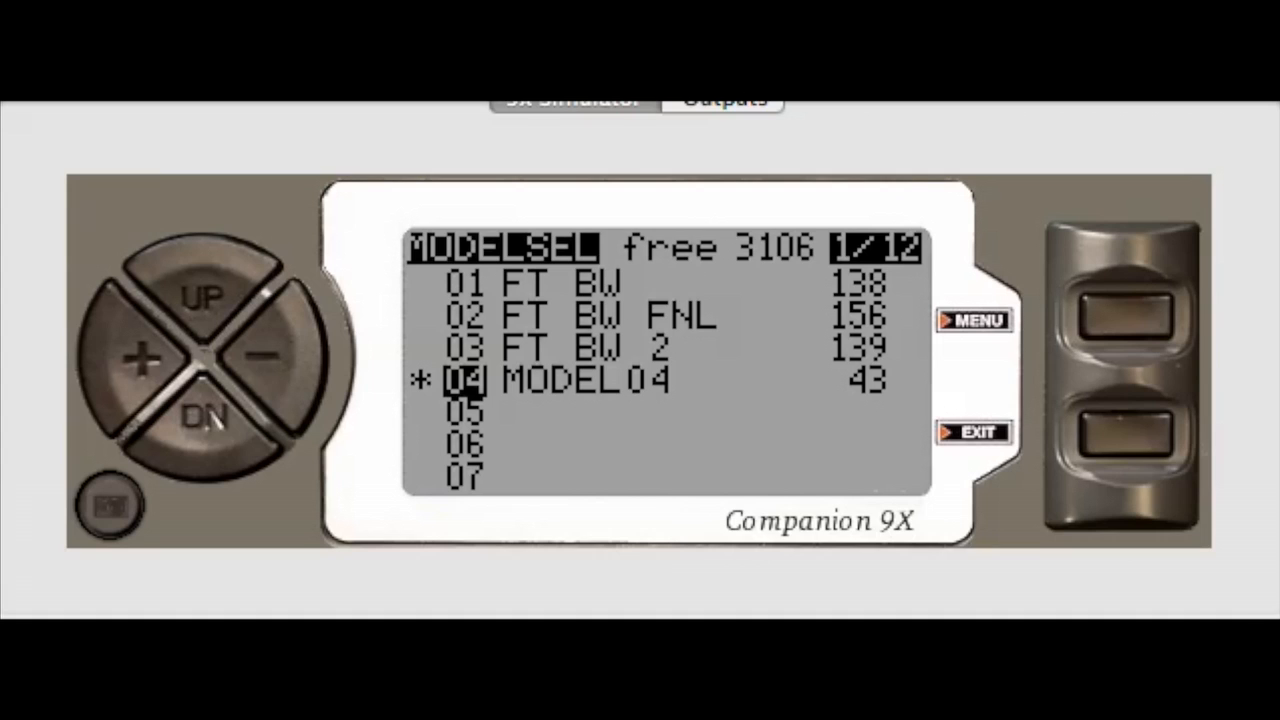
pyautogui.moveTo(490, 285)
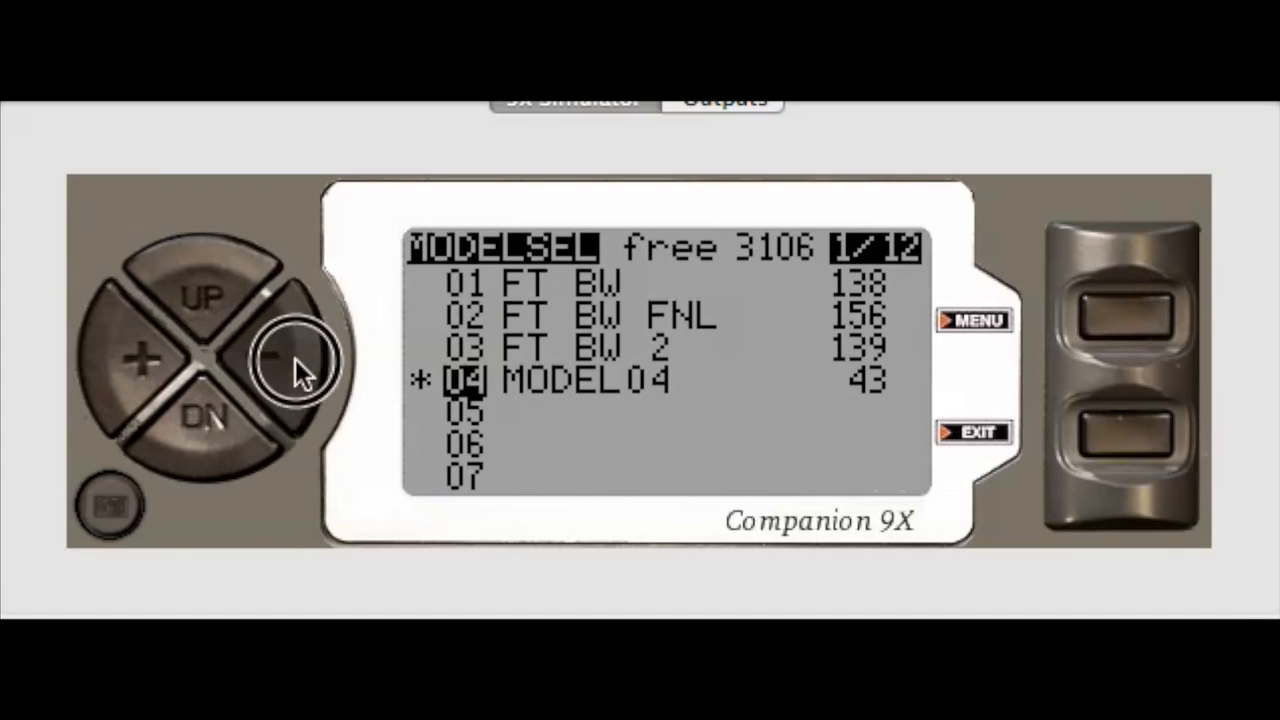
pyautogui.click(270, 360)
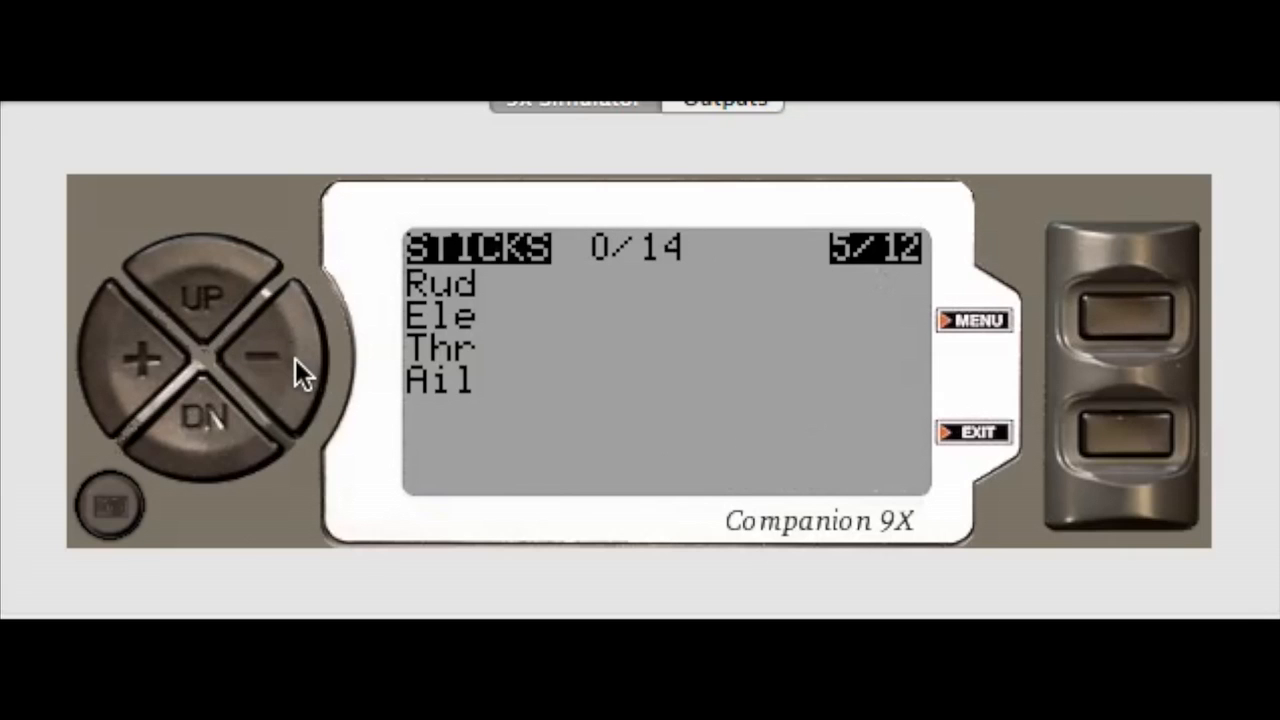
pyautogui.moveTo(615, 360)
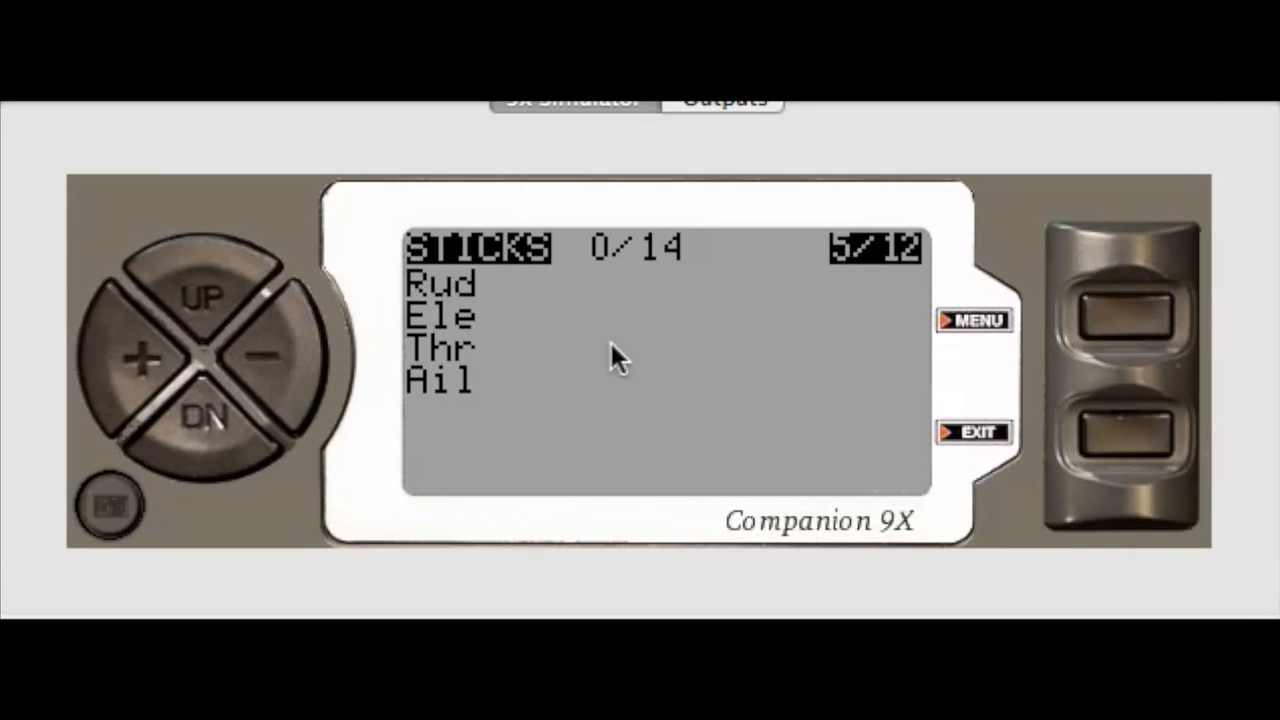
pyautogui.moveTo(465, 280)
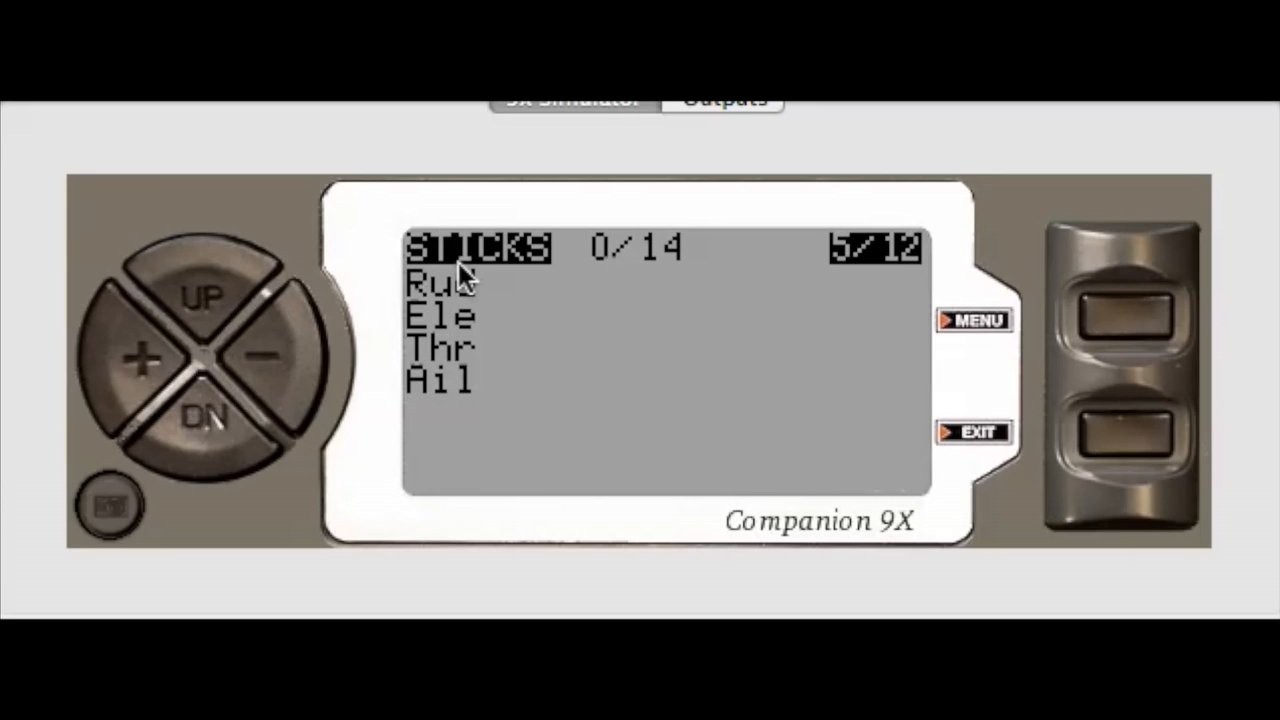
pyautogui.moveTo(495, 390)
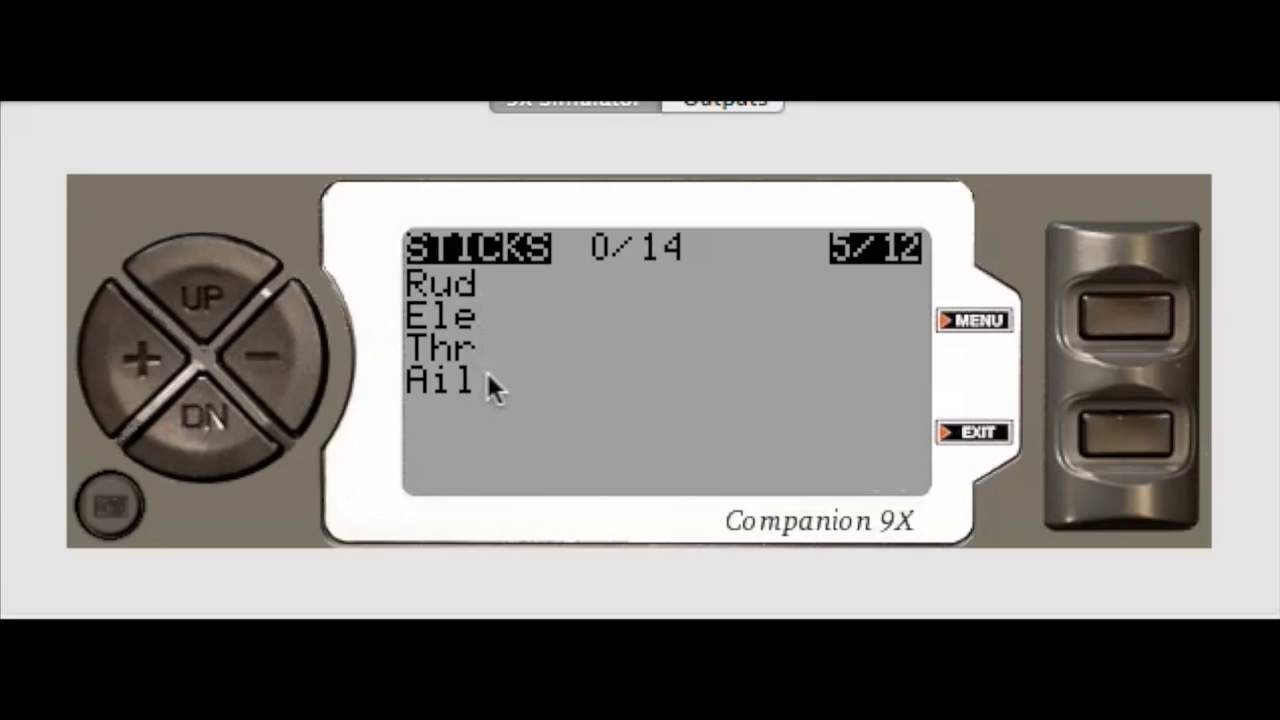
pyautogui.moveTo(295, 430)
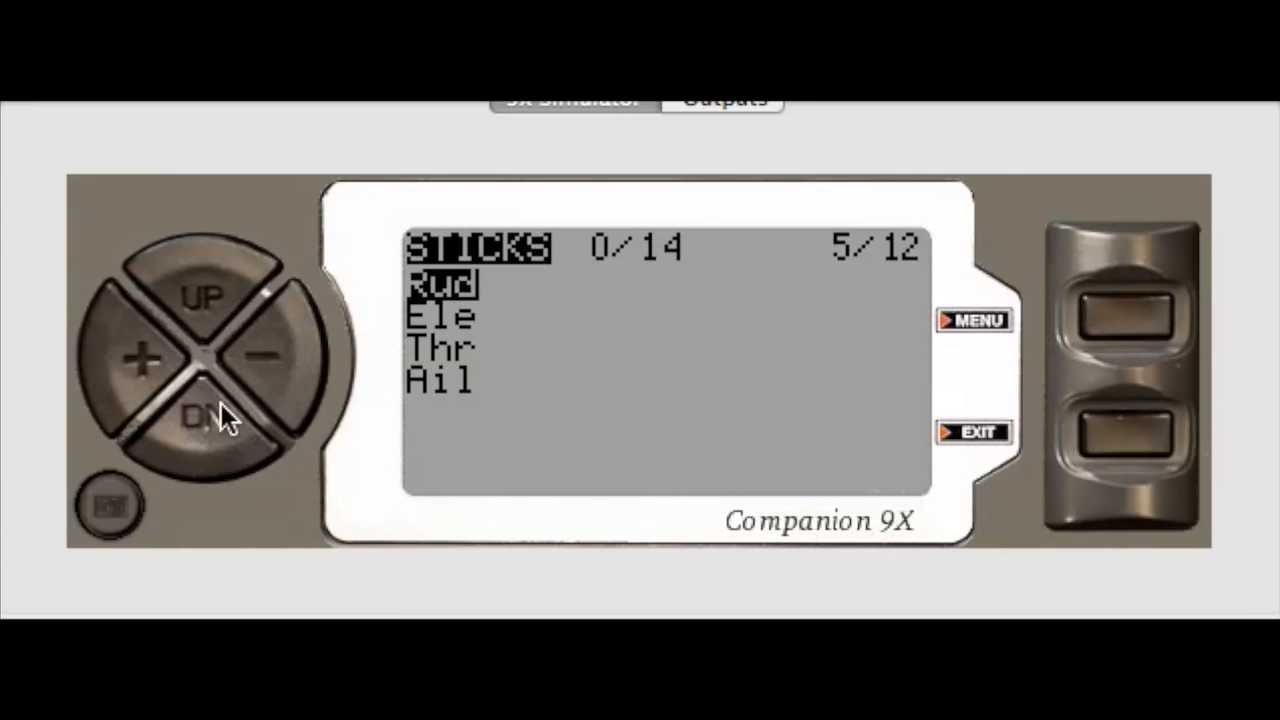
pyautogui.moveTo(935, 285)
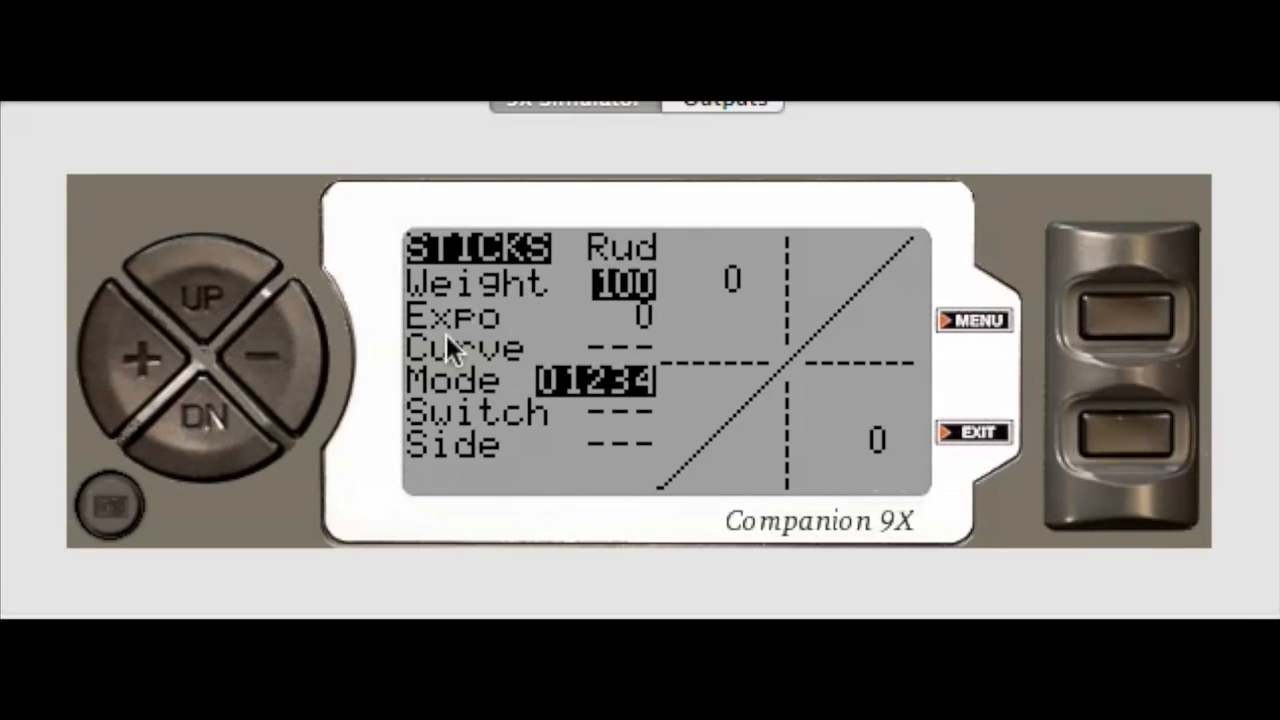
pyautogui.moveTo(685, 365)
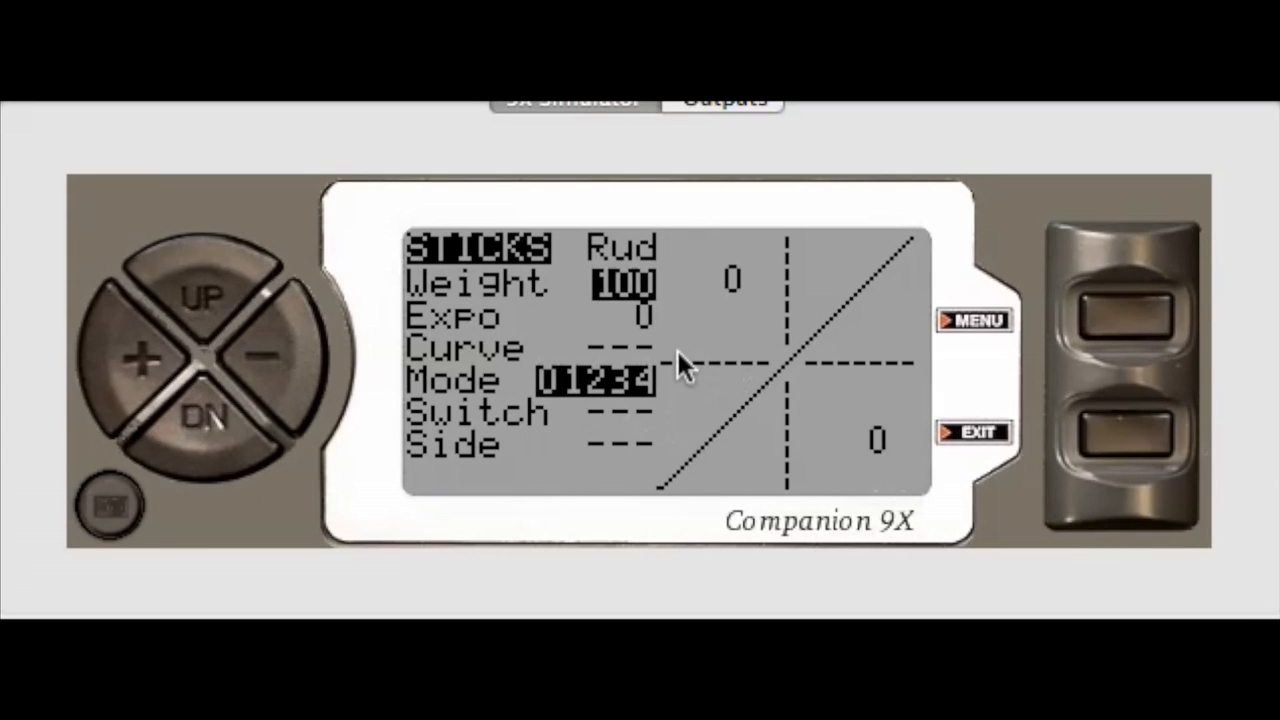
pyautogui.moveTo(745, 325)
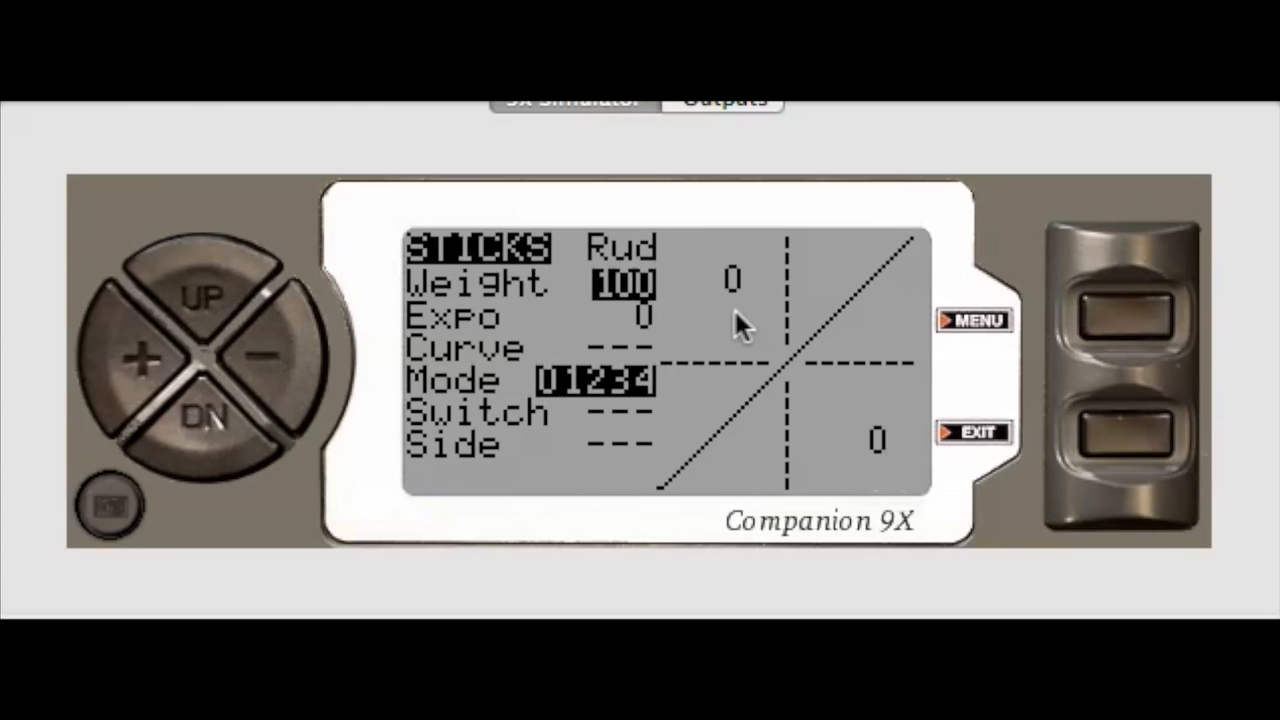
pyautogui.moveTo(630, 295)
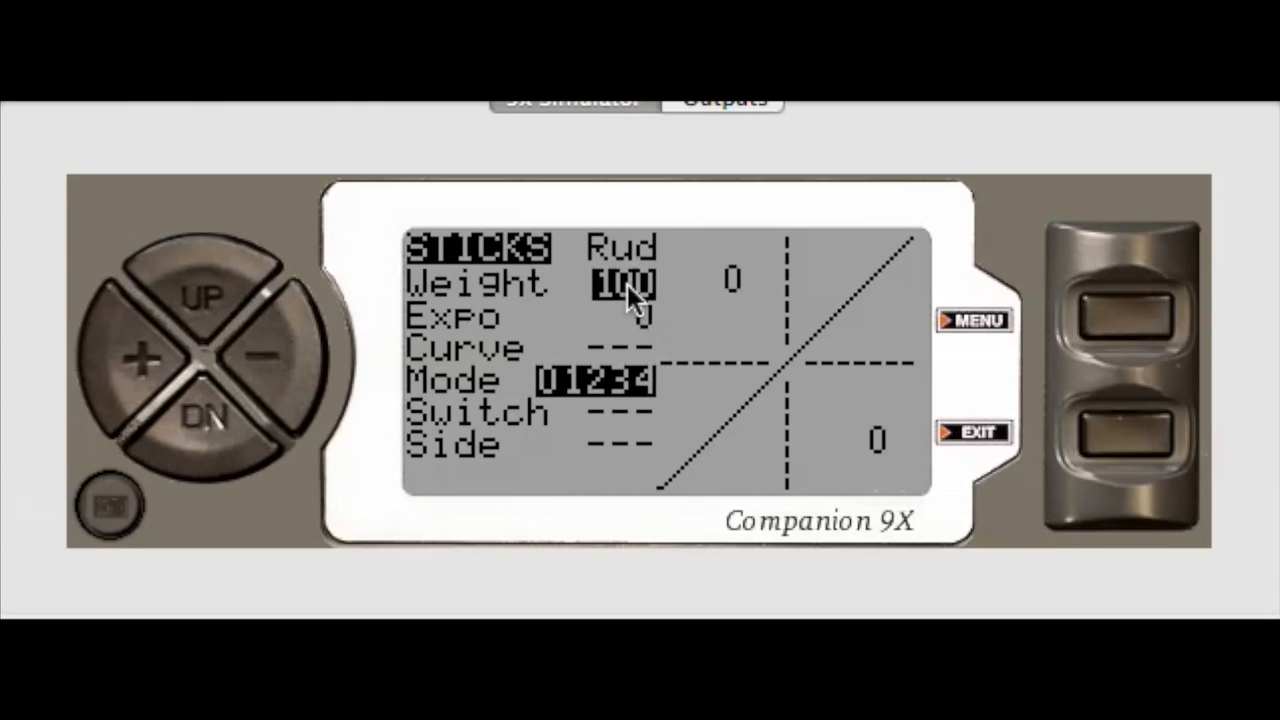
pyautogui.moveTo(658, 375)
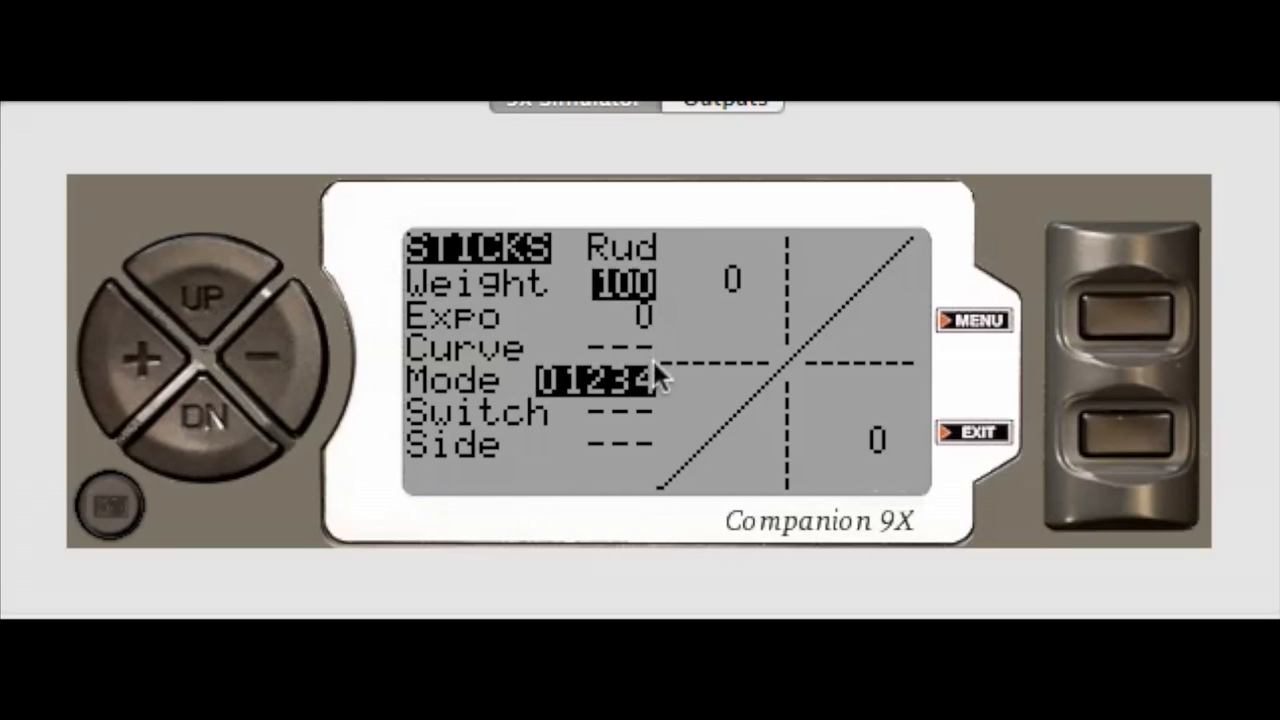
pyautogui.moveTo(565, 280)
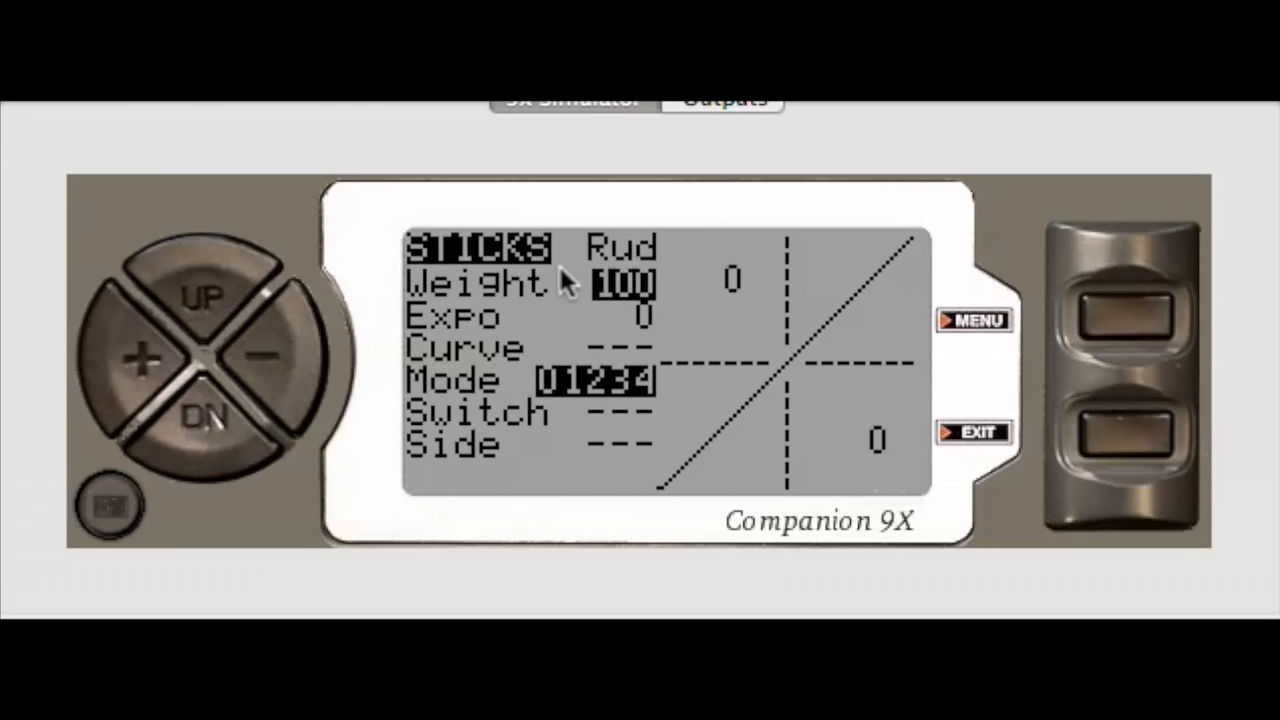
pyautogui.moveTo(1140, 330)
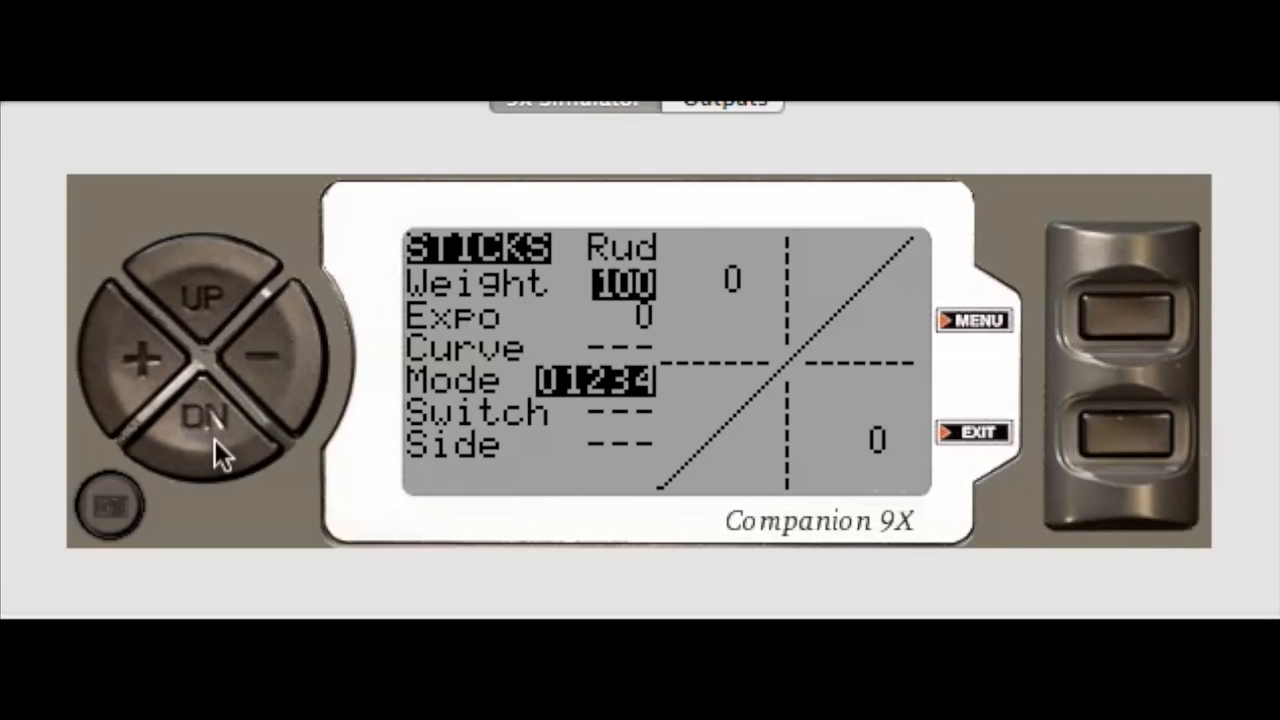
# Lower the rudder line's weight from 100 to 90 and set its expo to 40
pyautogui.click(207, 415)
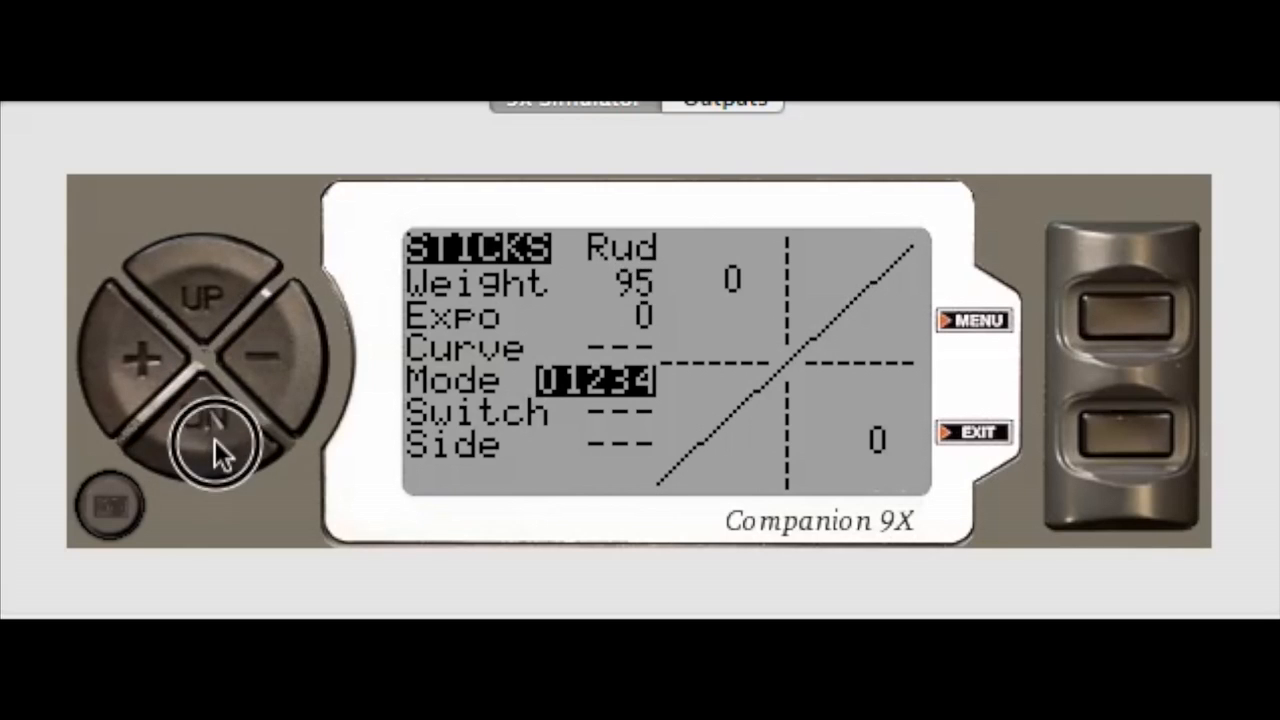
pyautogui.click(205, 420)
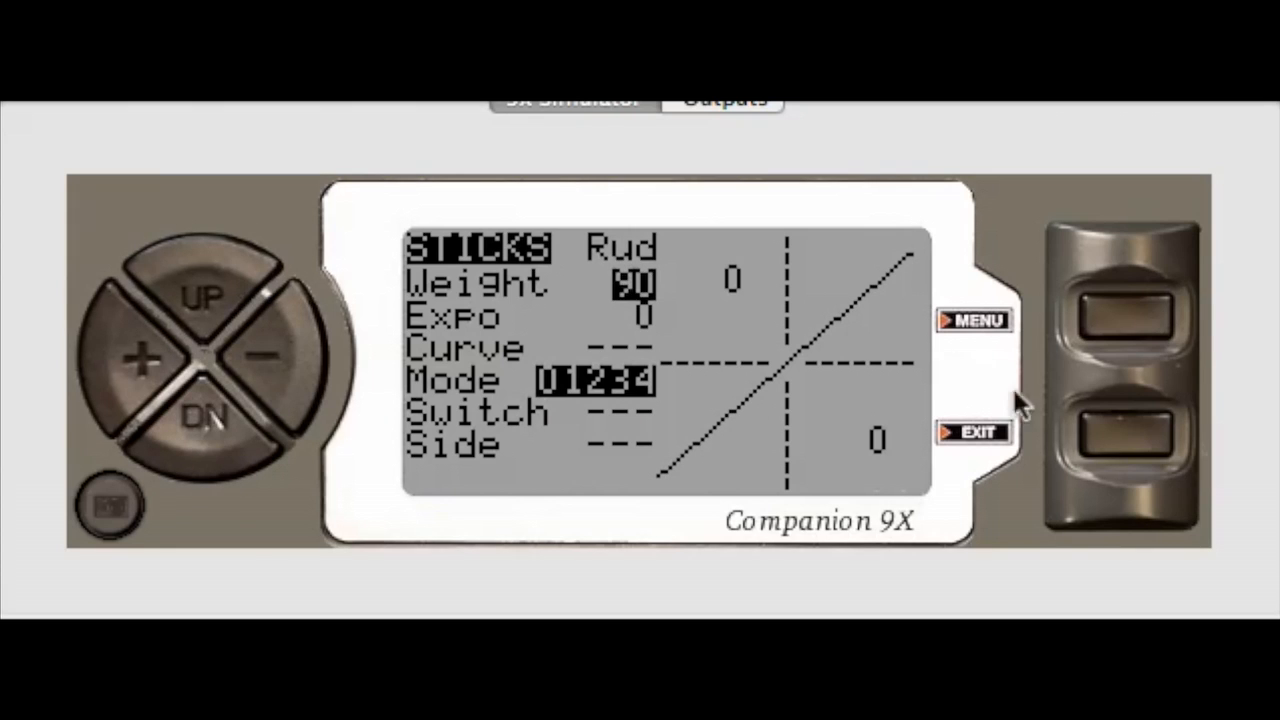
pyautogui.moveTo(330, 425)
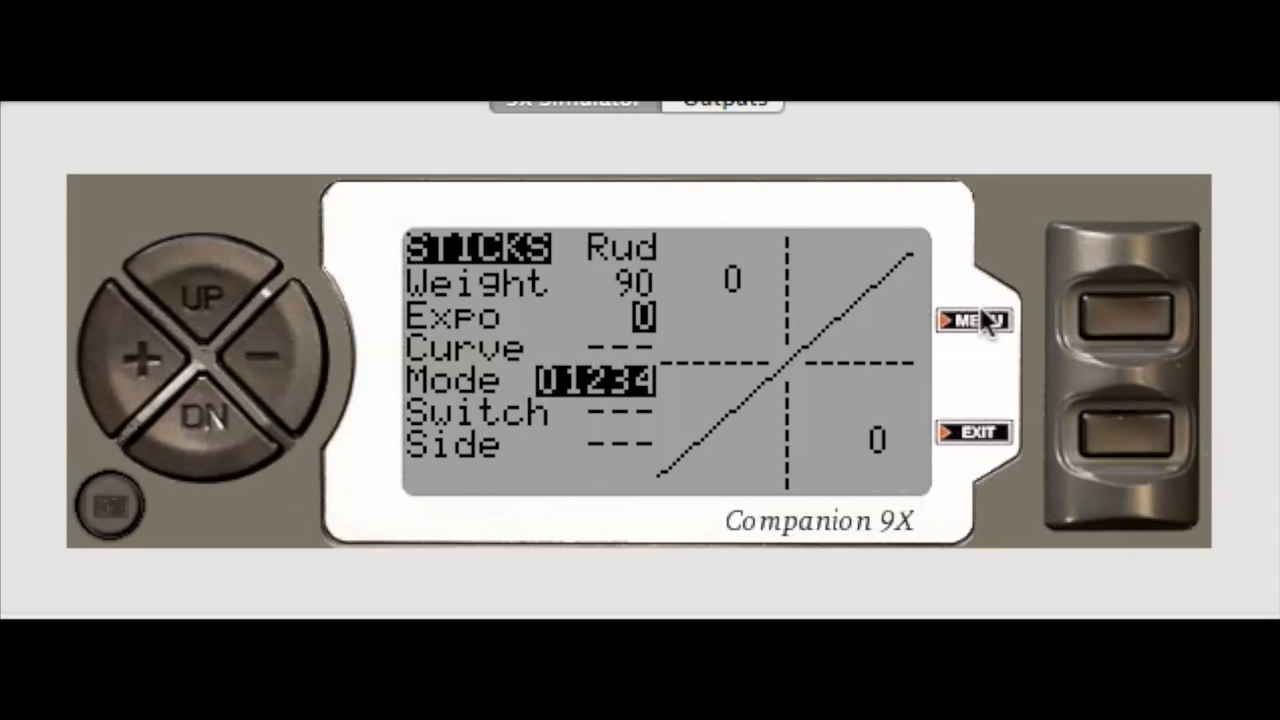
pyautogui.click(270, 357)
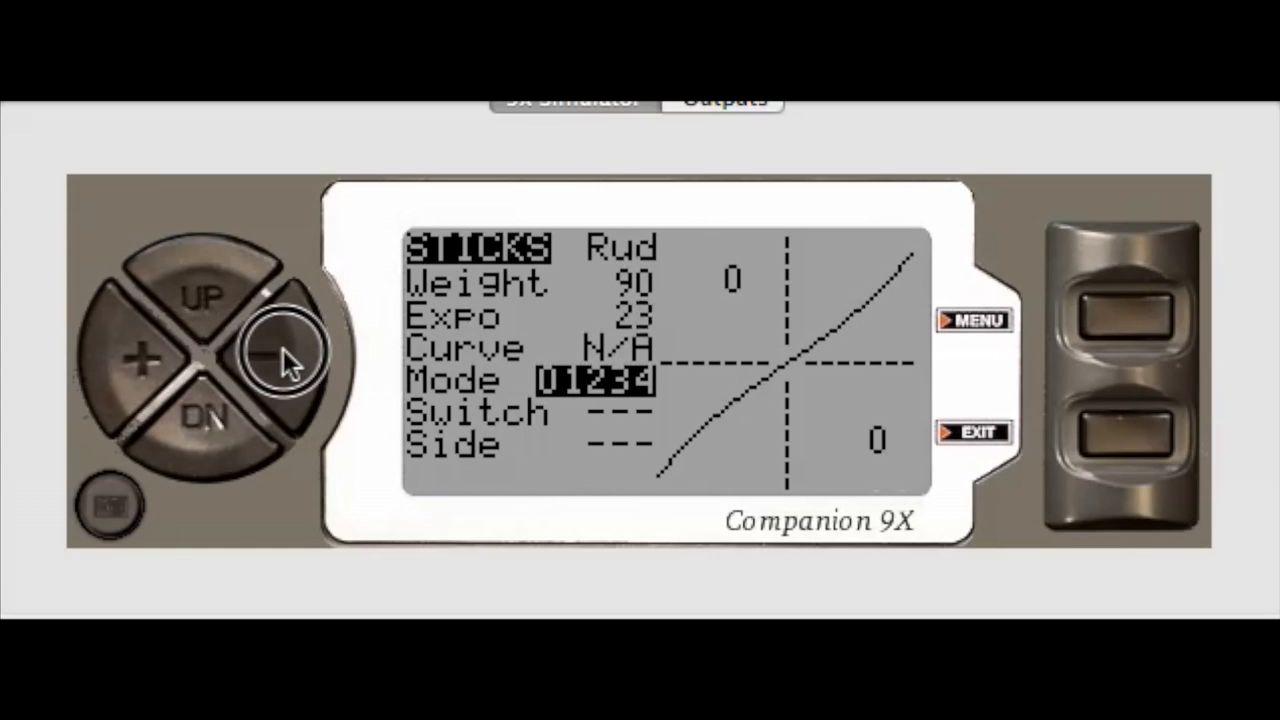
pyautogui.click(283, 355)
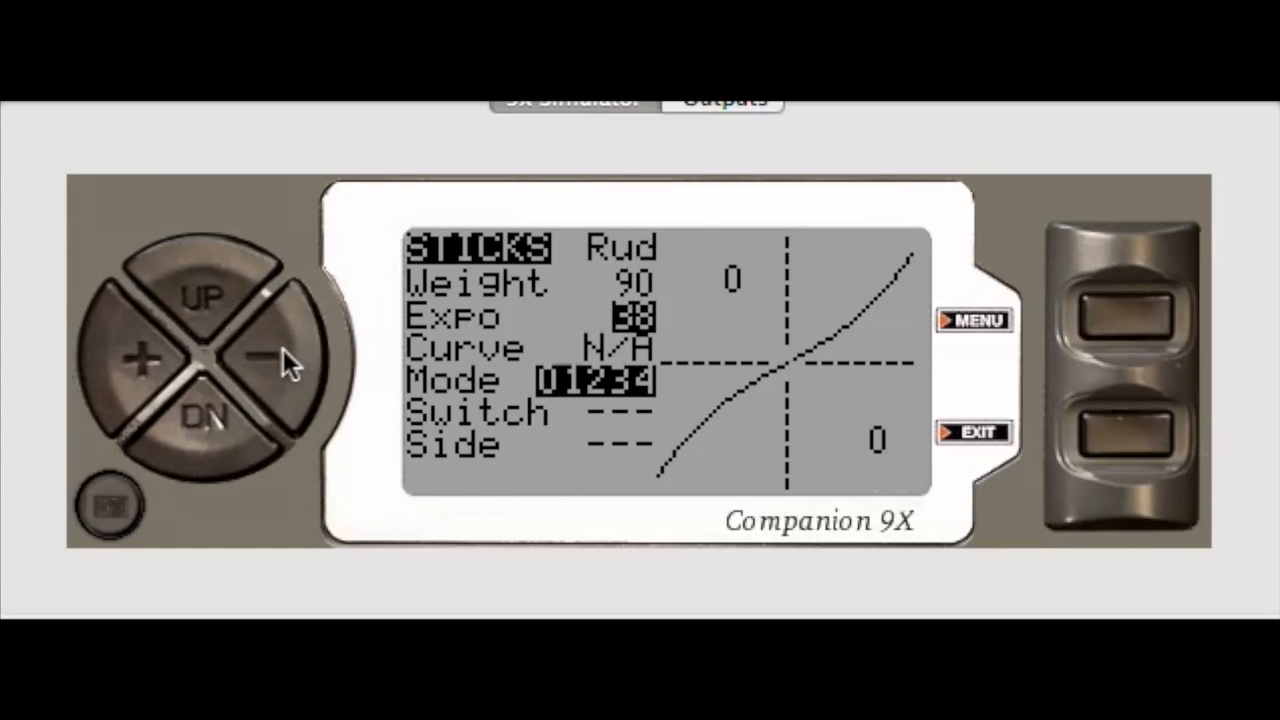
pyautogui.click(1120, 320)
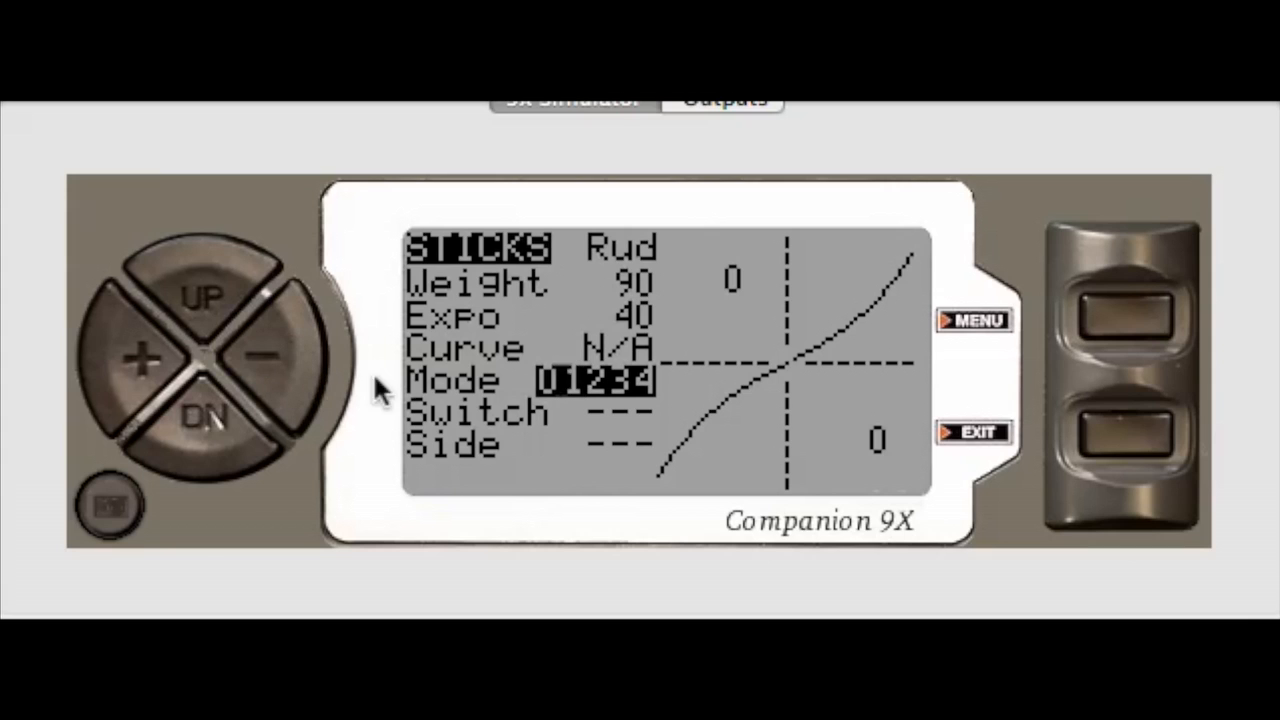
pyautogui.click(275, 365)
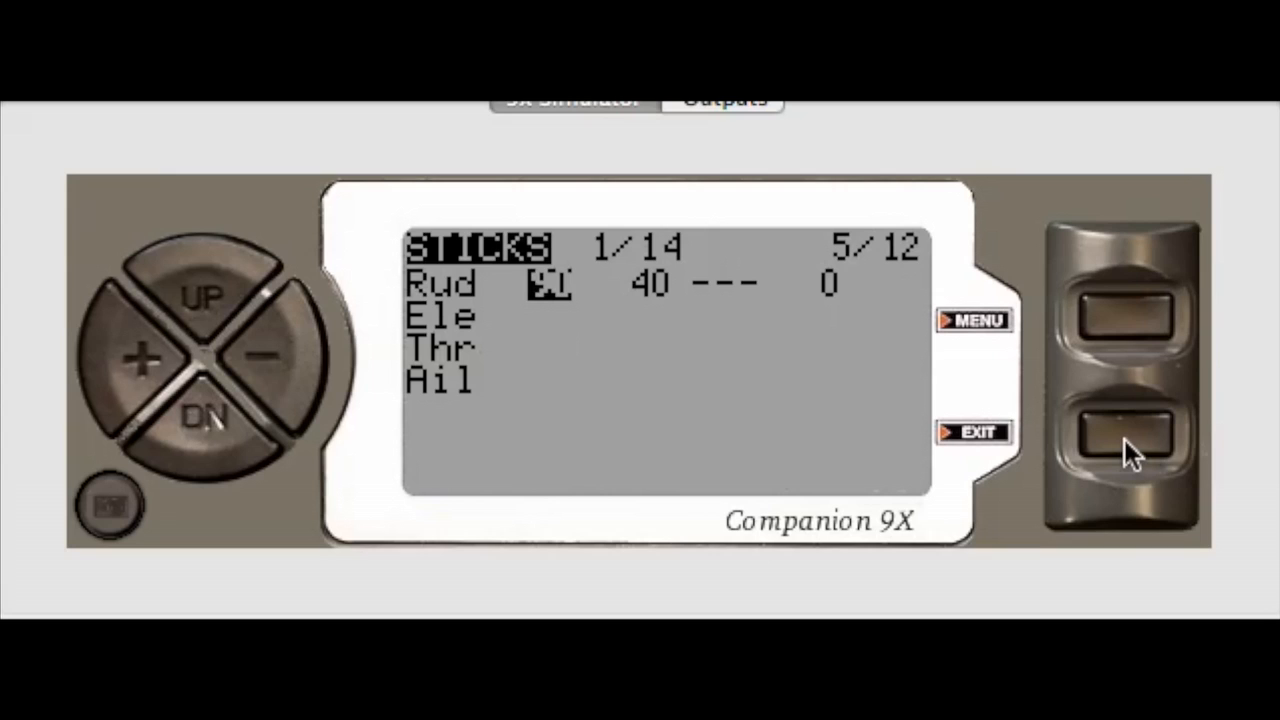
pyautogui.moveTo(550, 300)
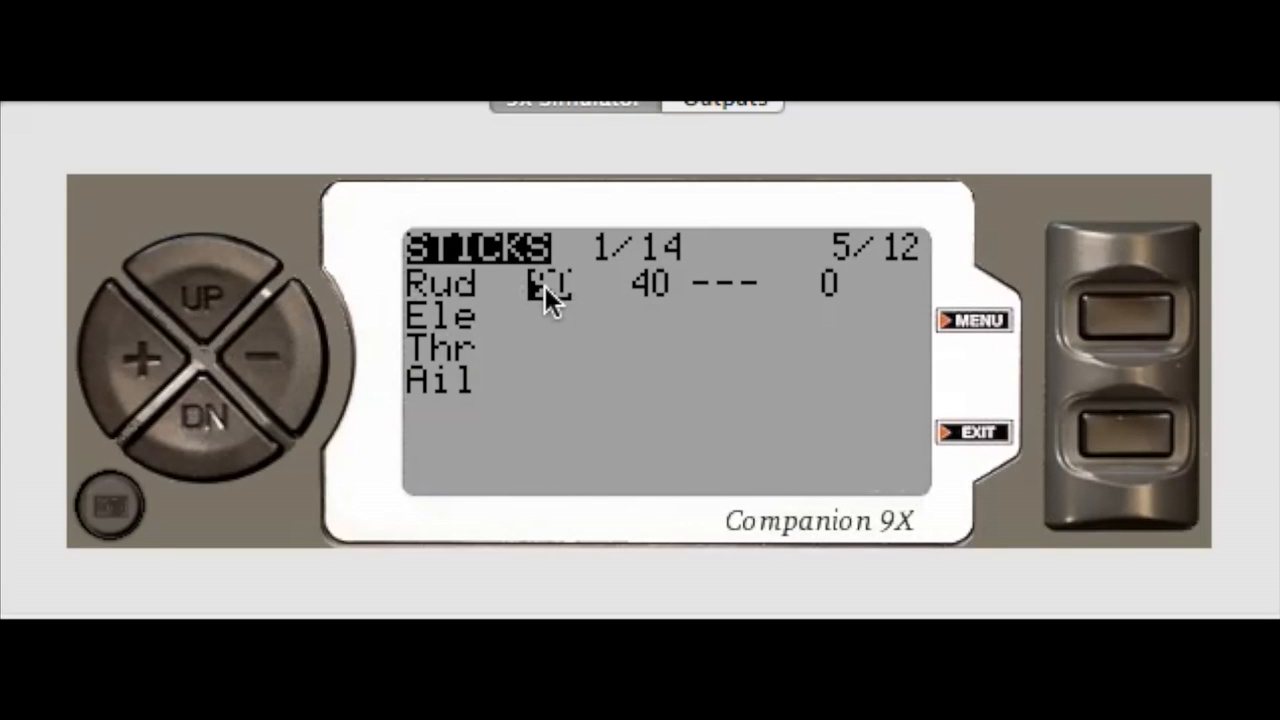
pyautogui.moveTo(680, 305)
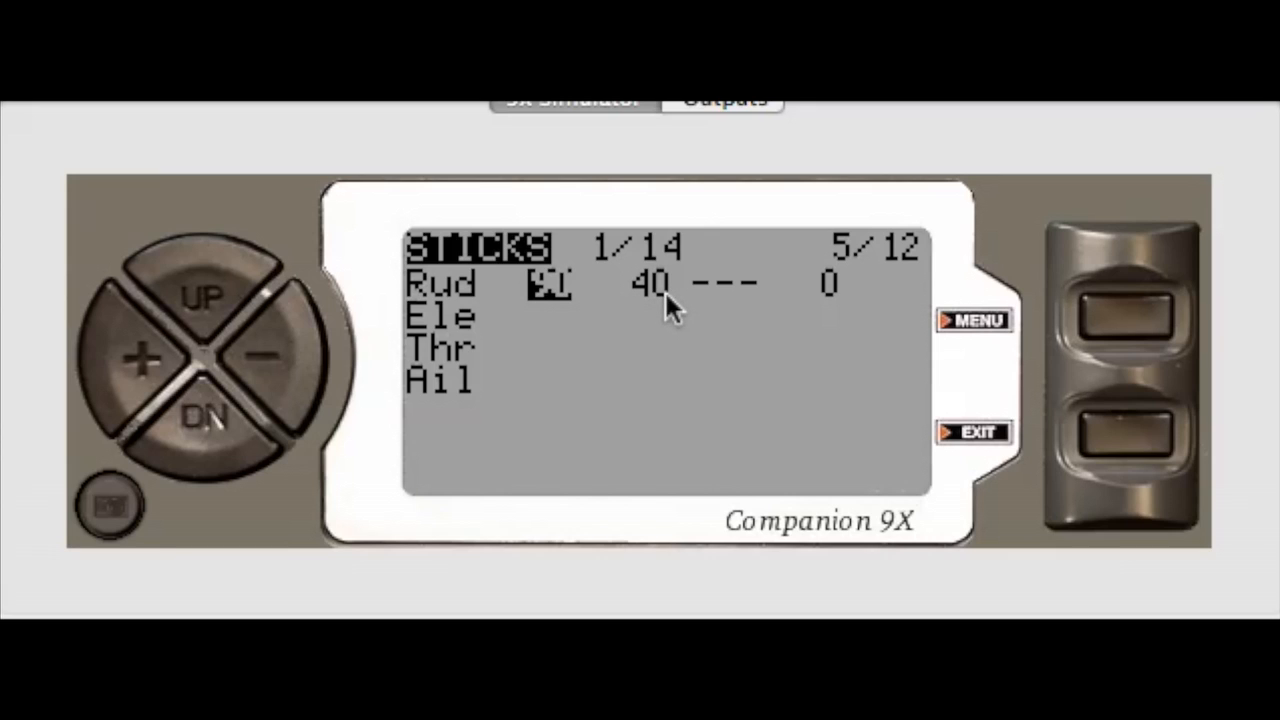
pyautogui.moveTo(722, 297)
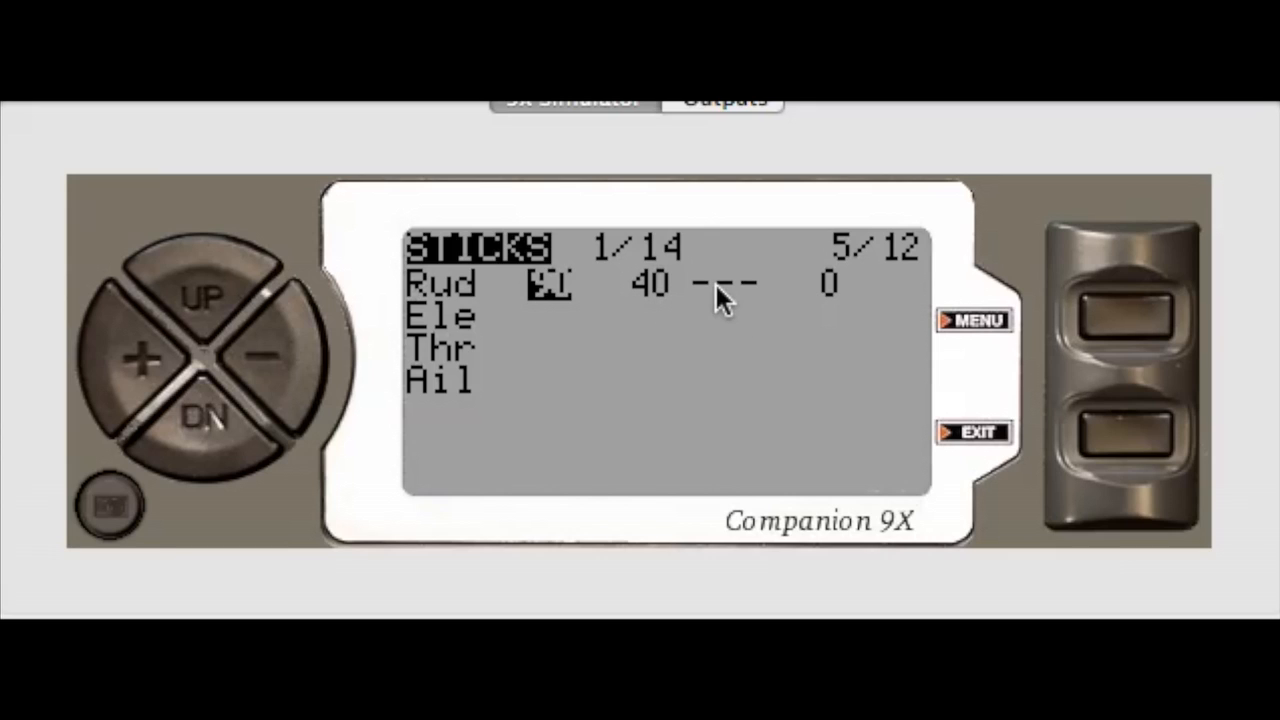
pyautogui.moveTo(838, 310)
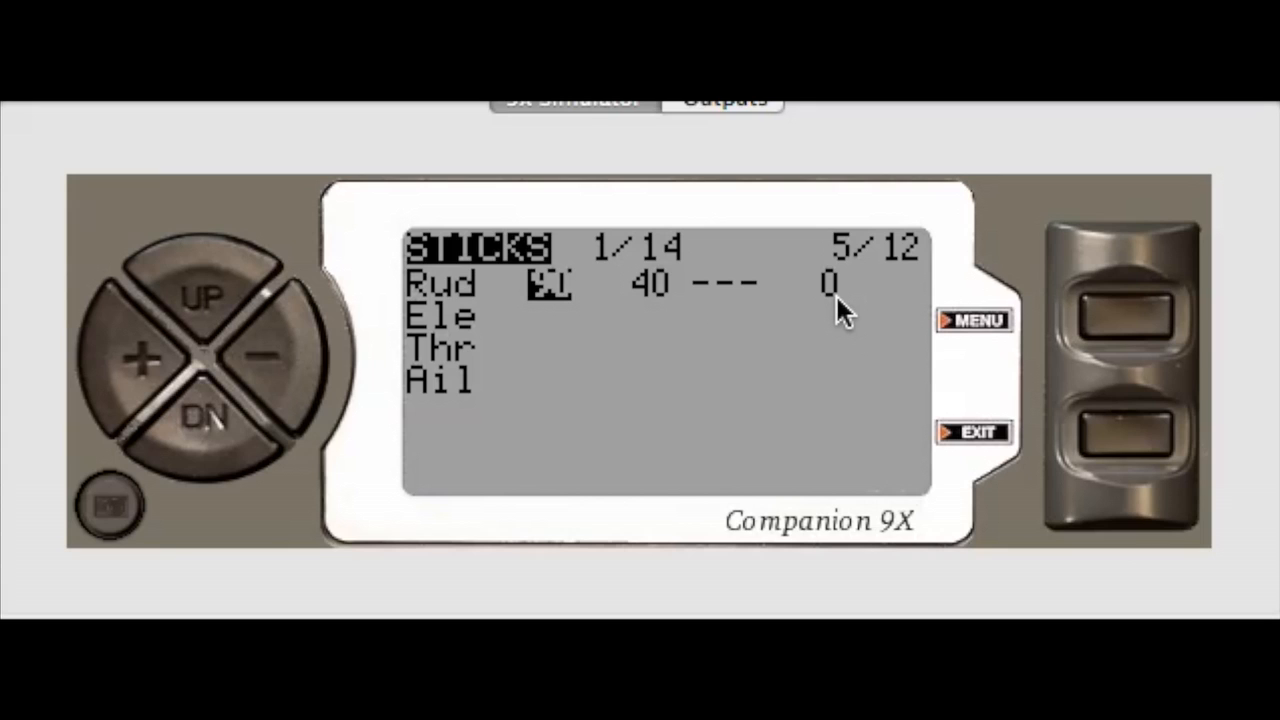
pyautogui.moveTo(605, 335)
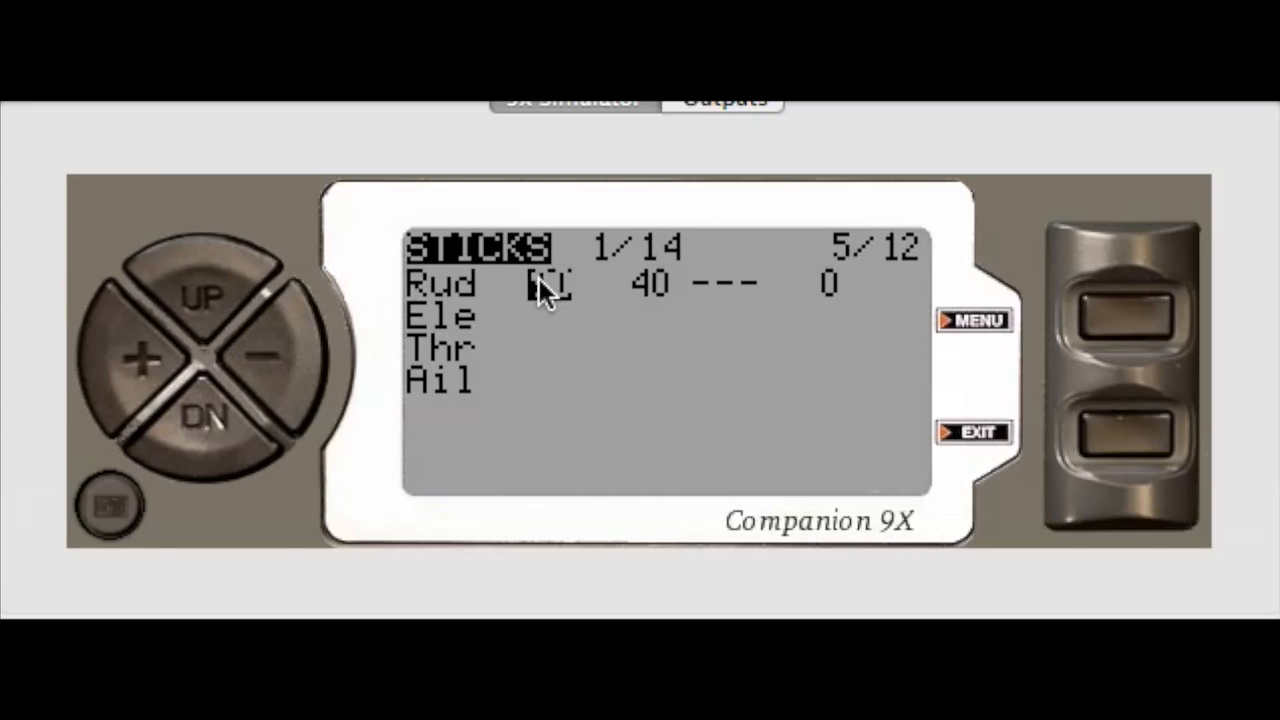
pyautogui.moveTo(630, 295)
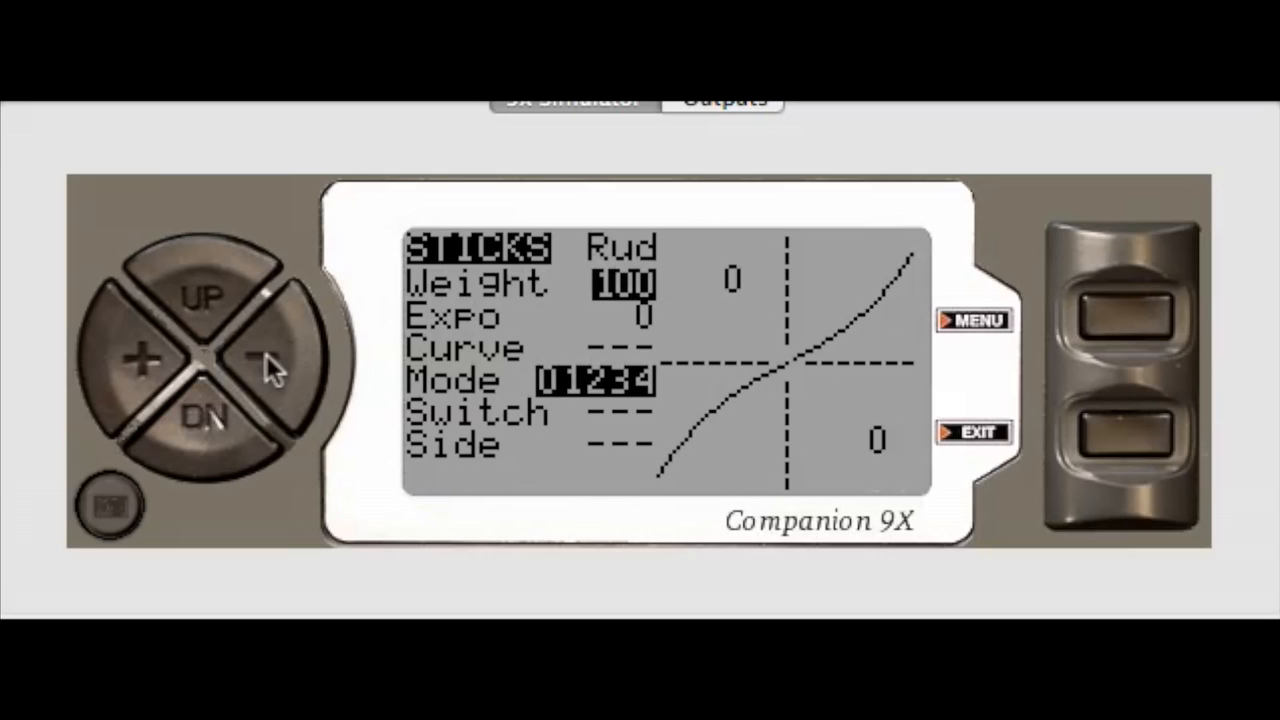
pyautogui.moveTo(600, 350)
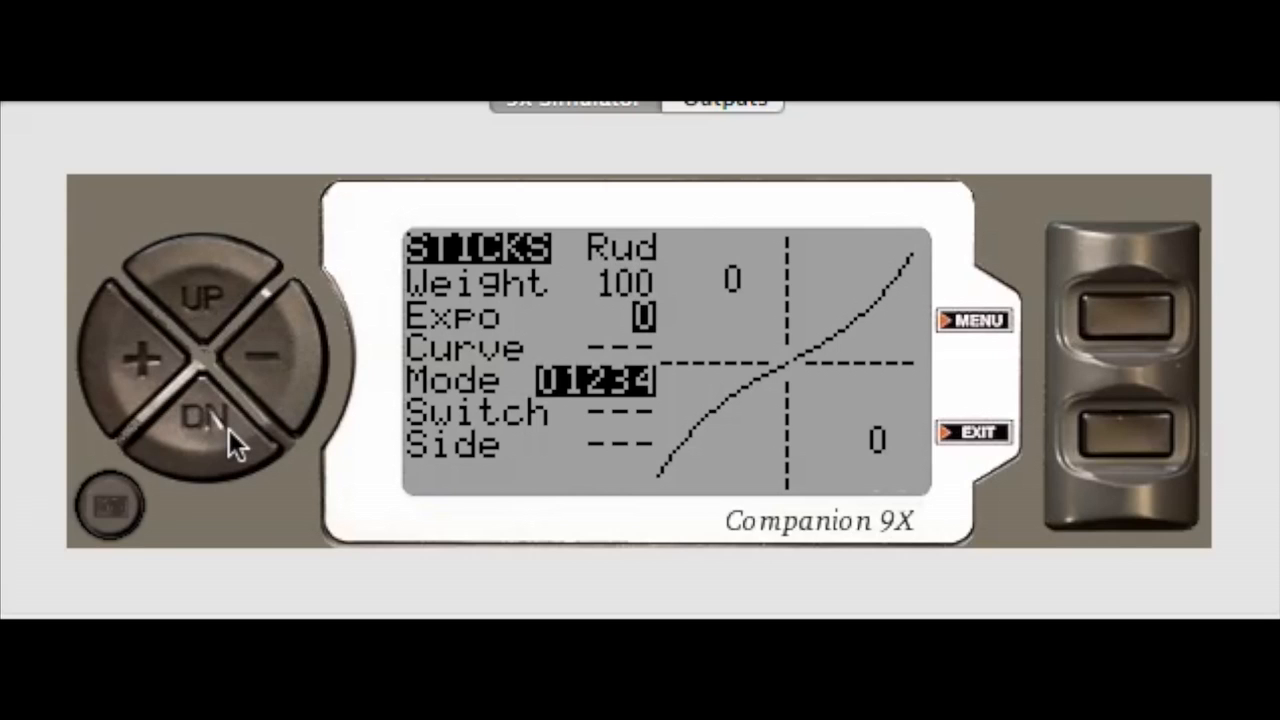
pyautogui.moveTo(310, 360)
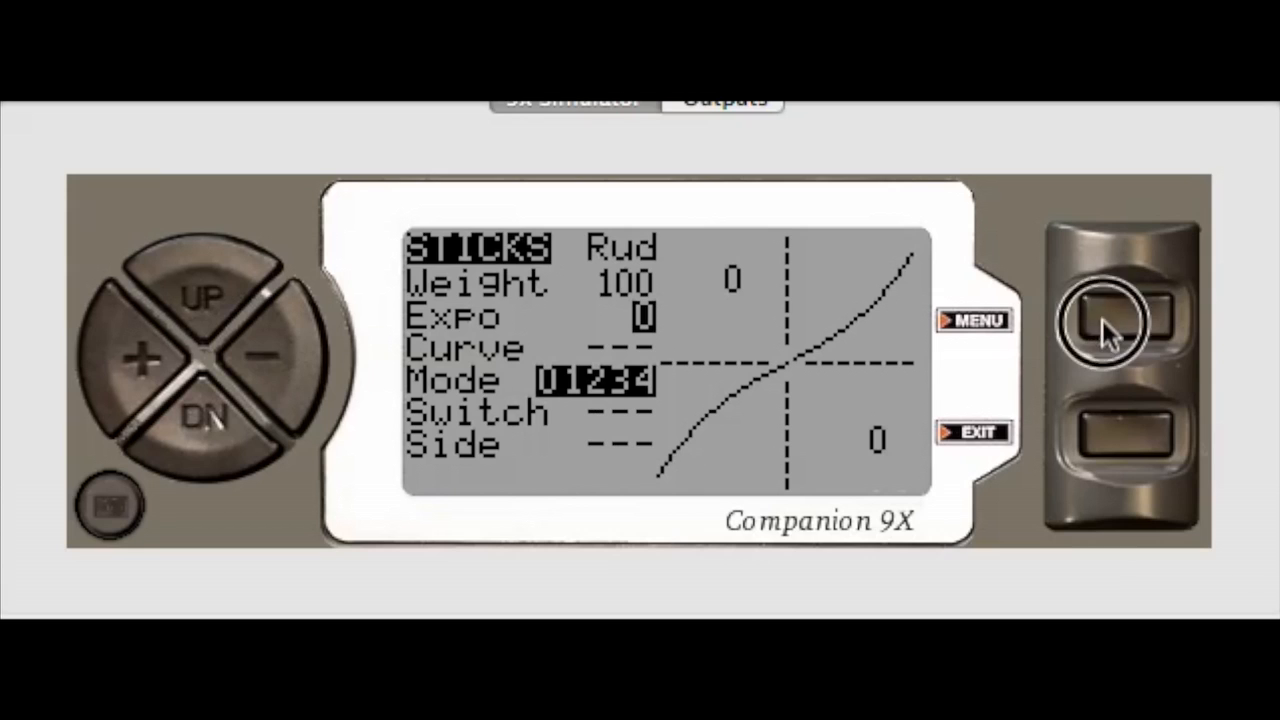
# Give the second rudder line expo 30 and switch ID1, keeping weight 100
pyautogui.click(265, 355)
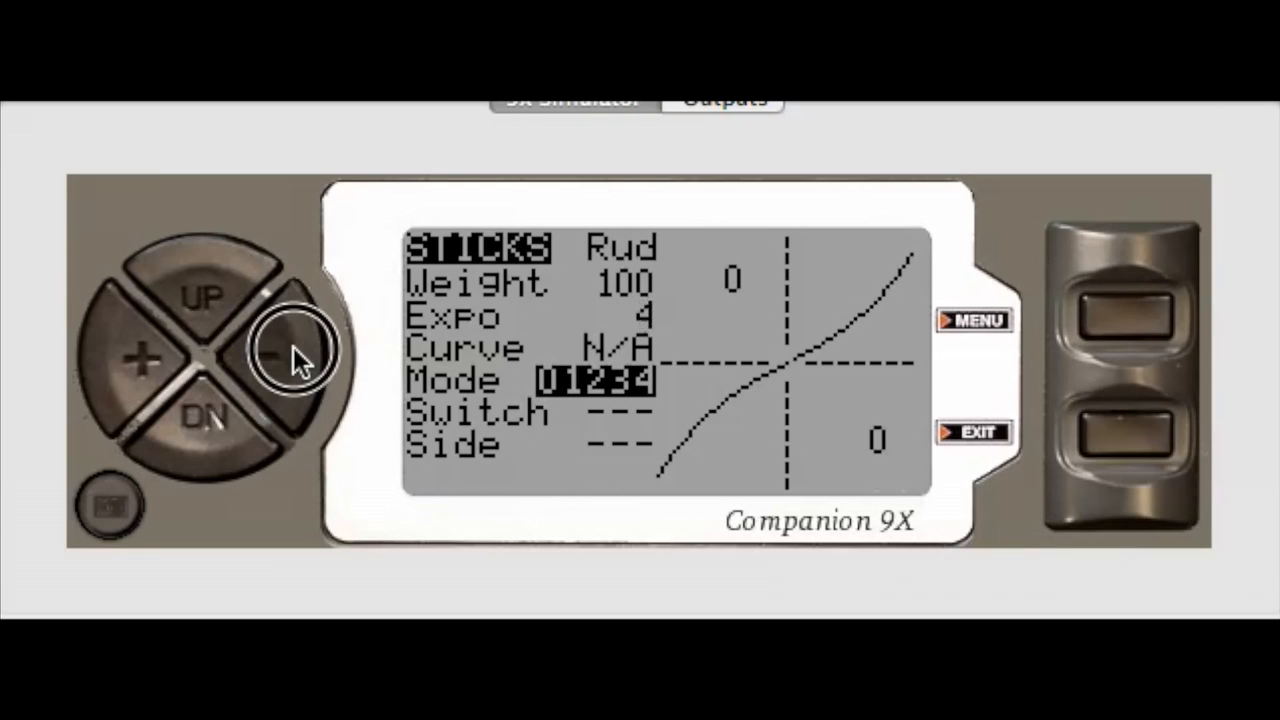
pyautogui.click(270, 355)
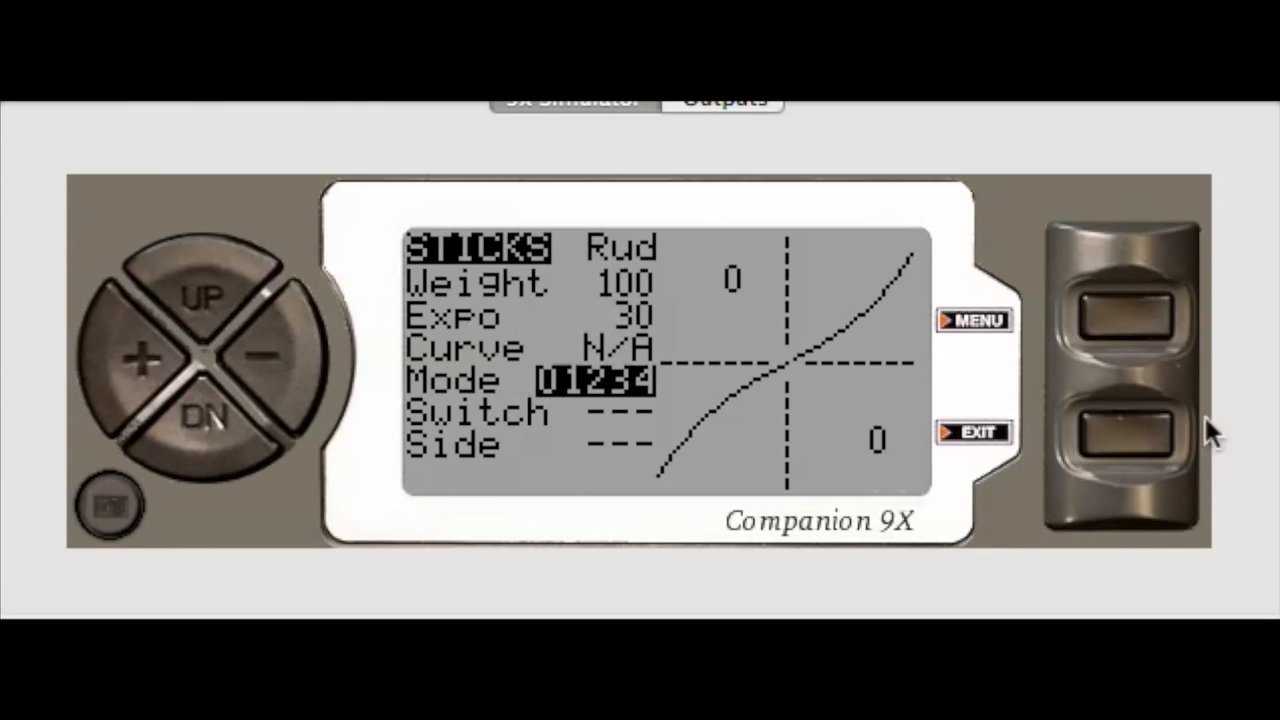
pyautogui.click(205, 420)
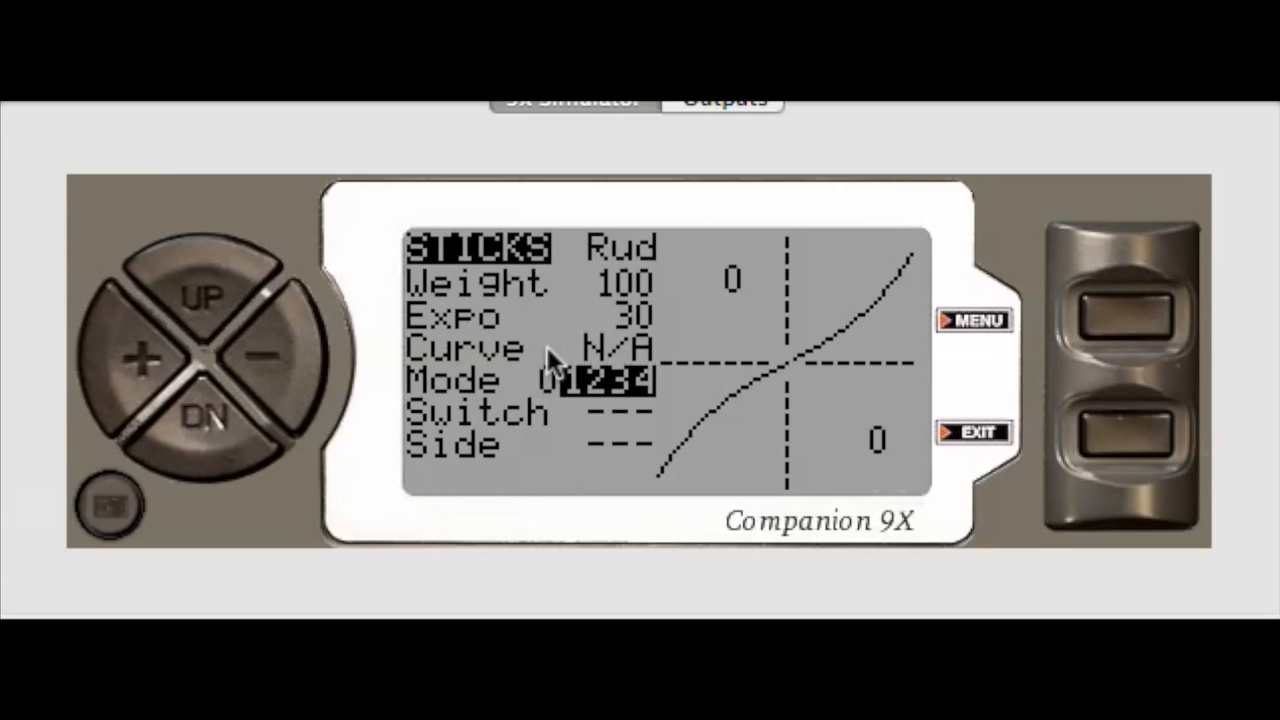
pyautogui.moveTo(1045, 365)
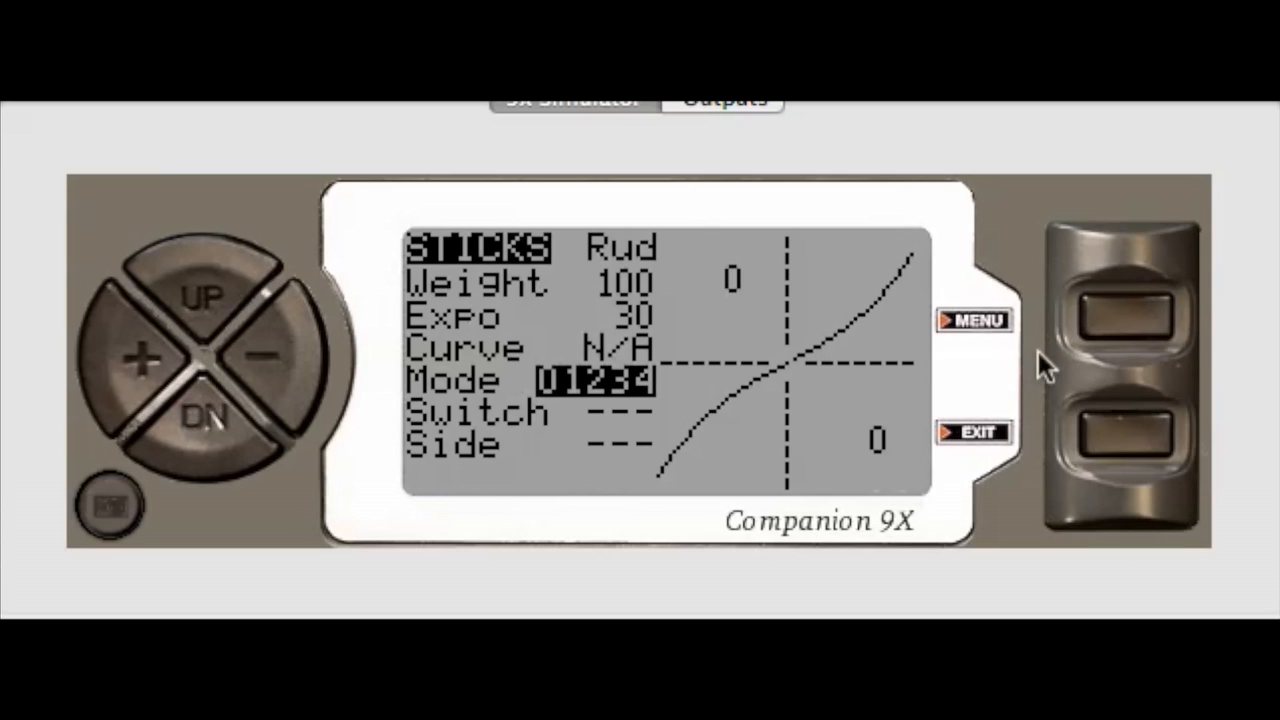
pyautogui.moveTo(262, 390)
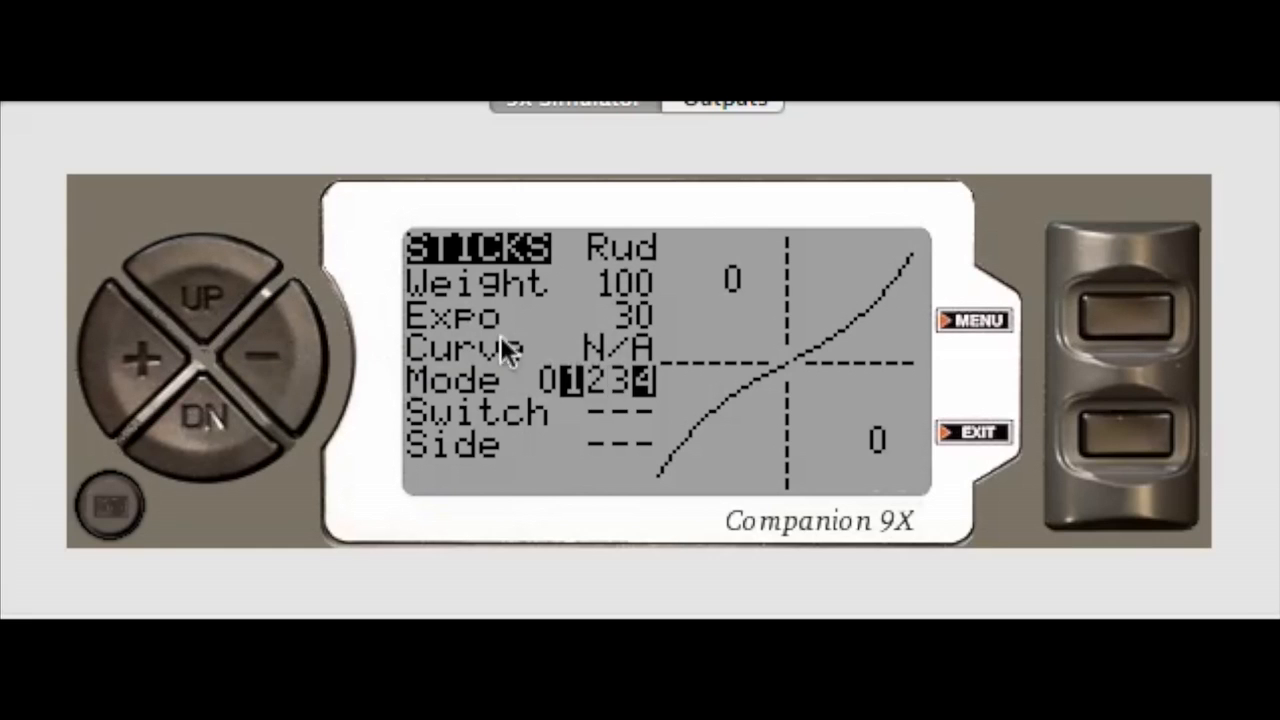
pyautogui.moveTo(380, 360)
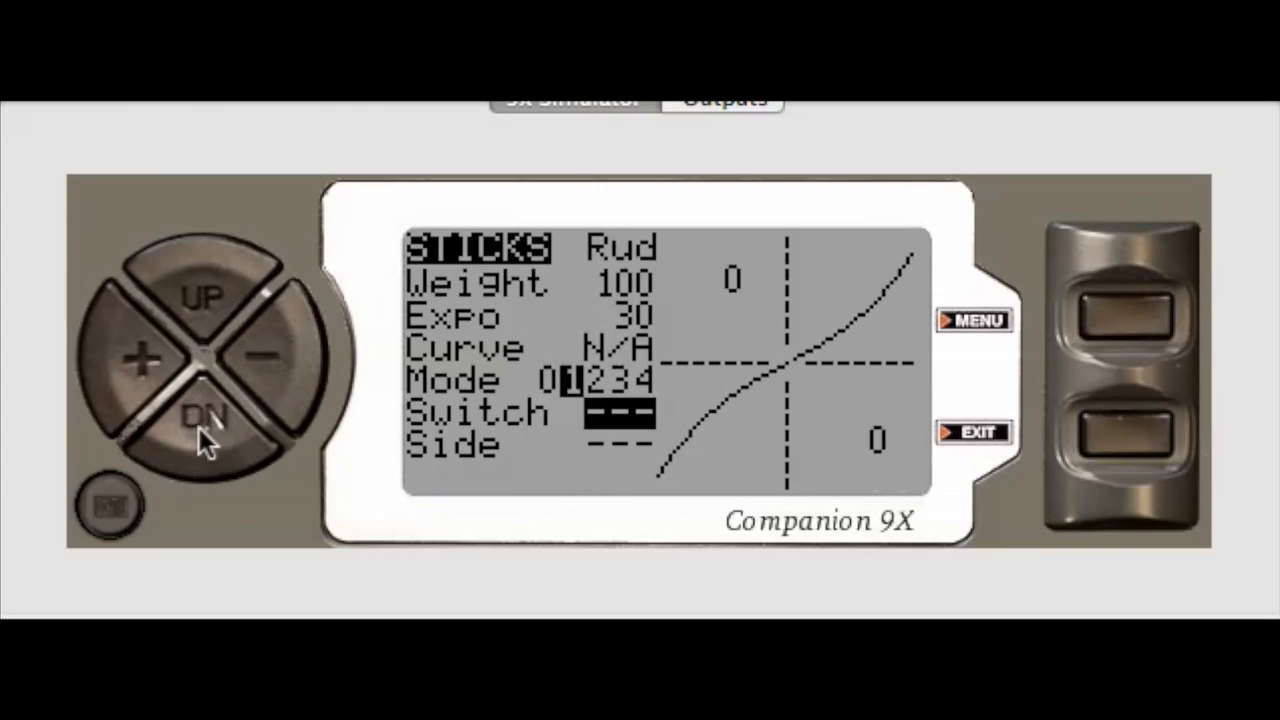
pyautogui.moveTo(1265, 360)
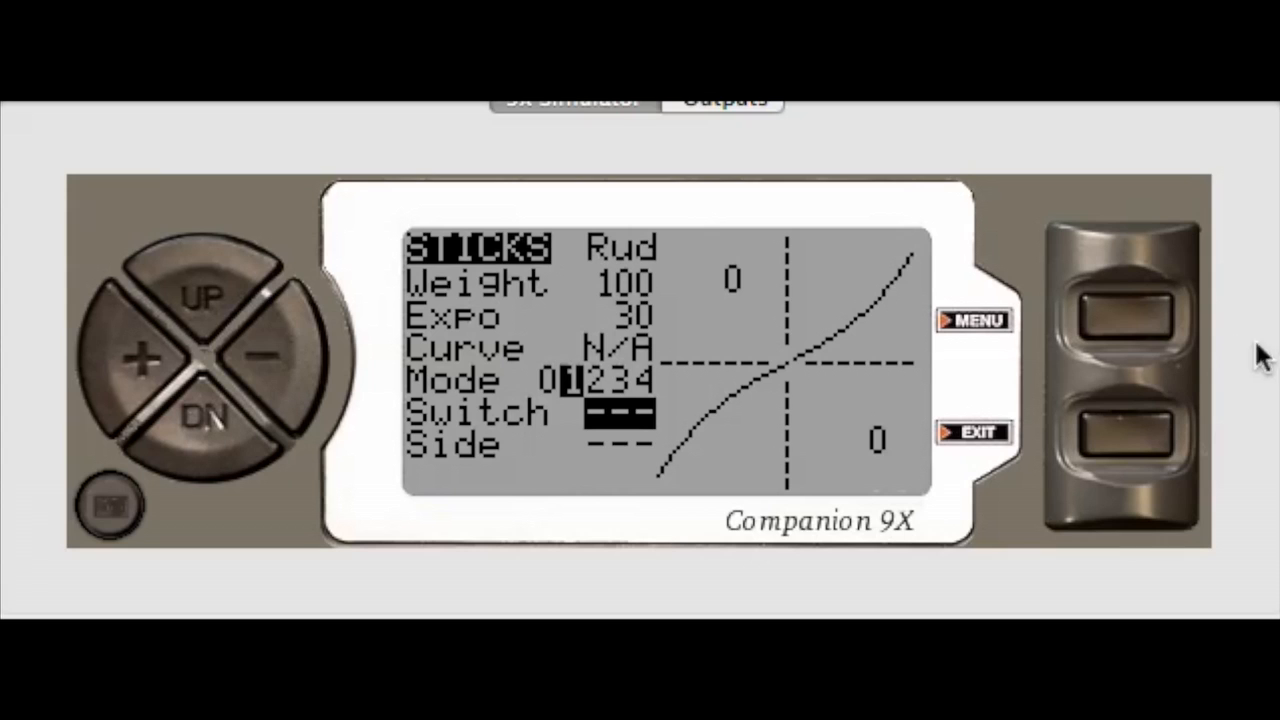
pyautogui.click(258, 357)
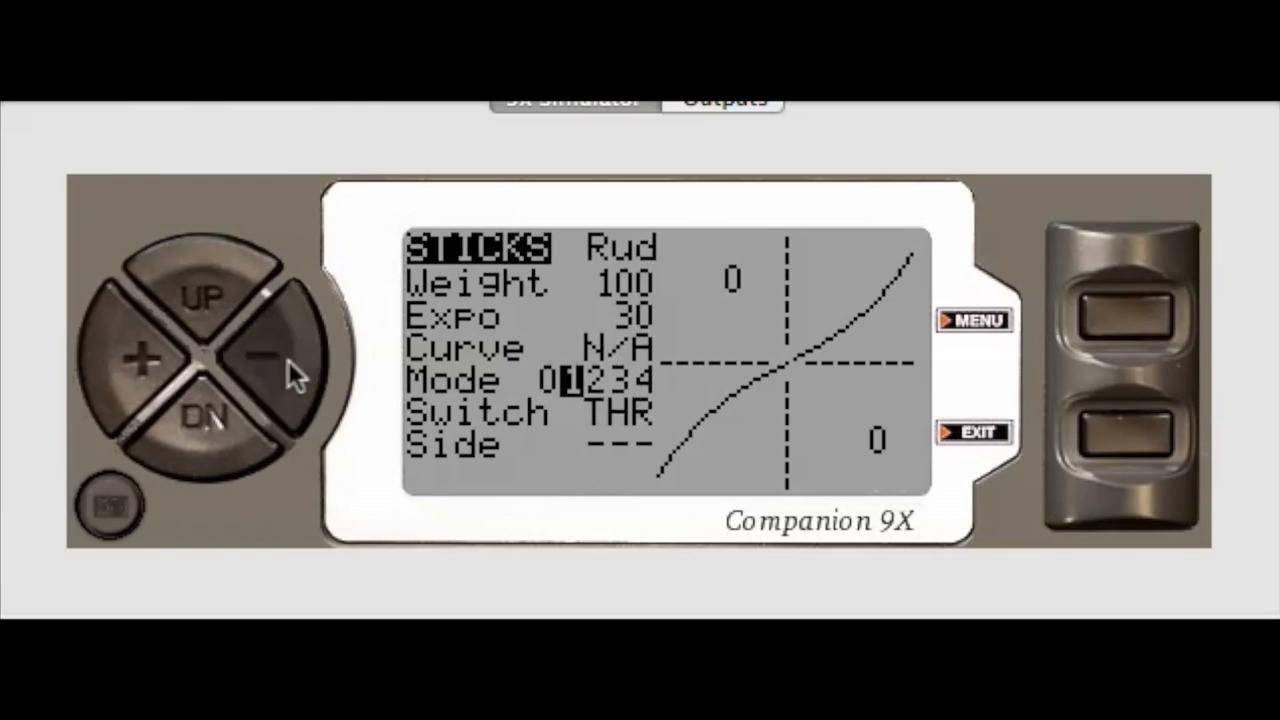
pyautogui.click(265, 358)
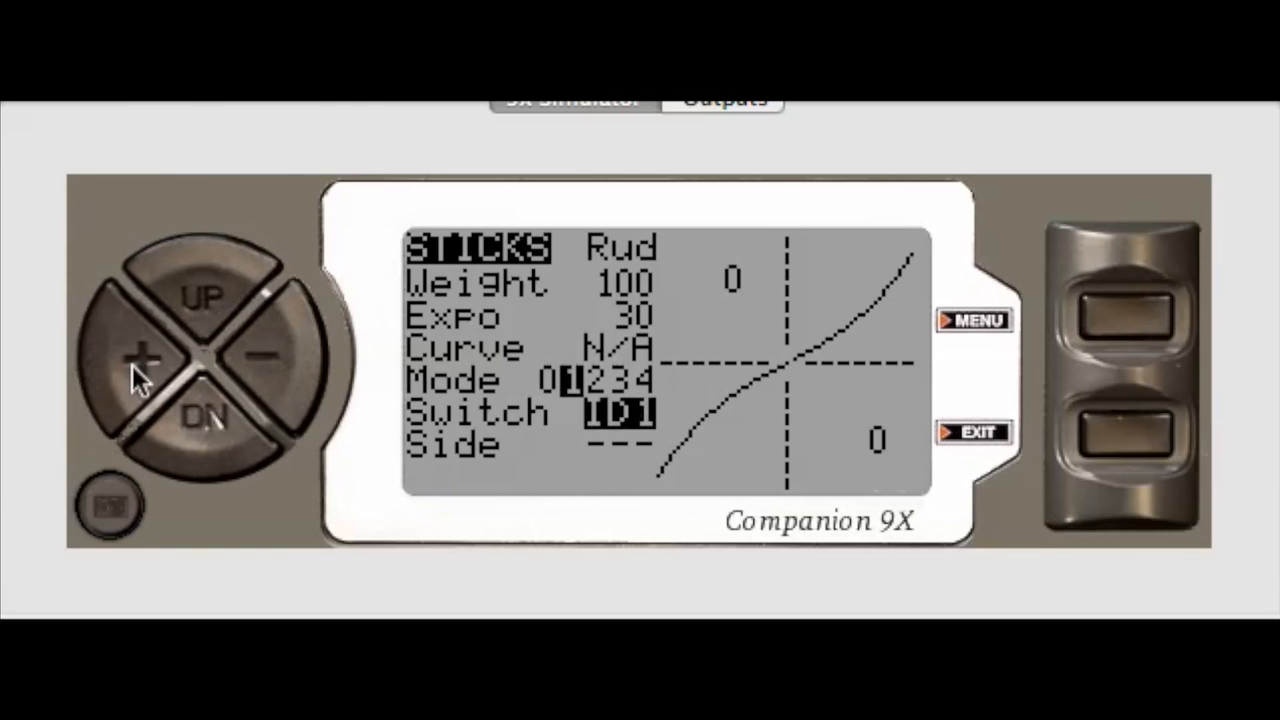
pyautogui.moveTo(1120, 340)
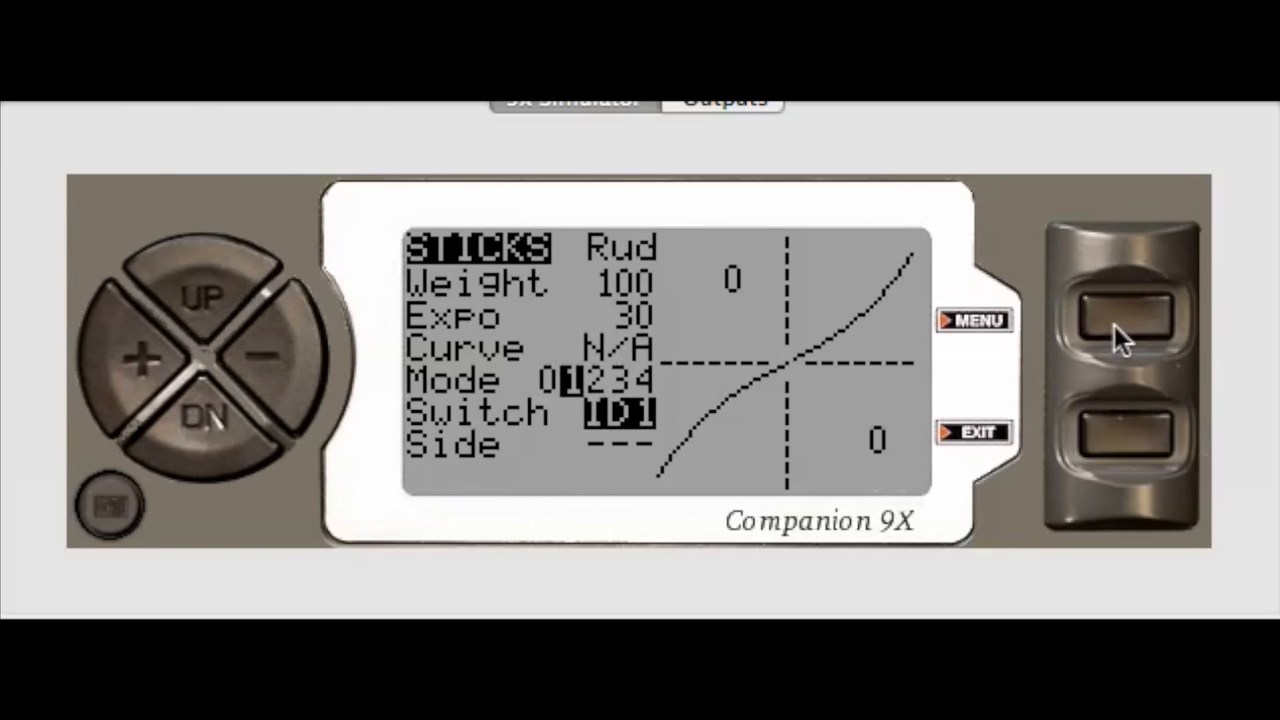
pyautogui.click(1120, 440)
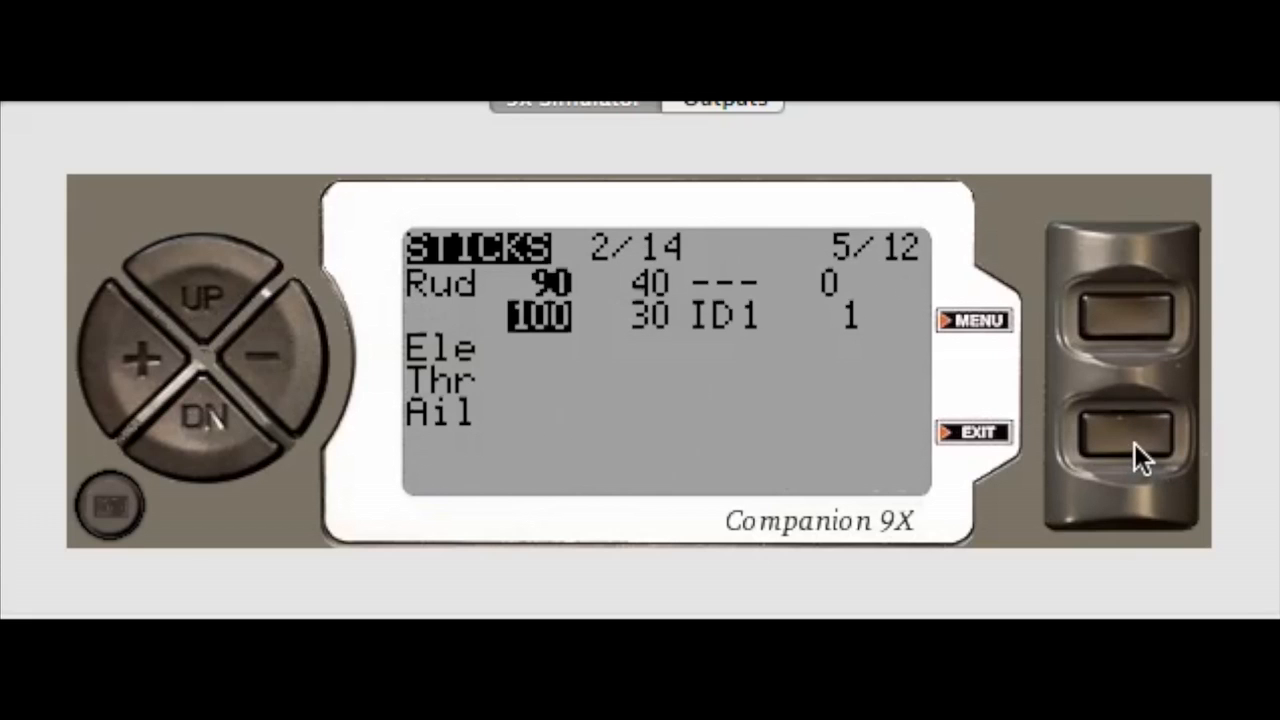
pyautogui.moveTo(790, 325)
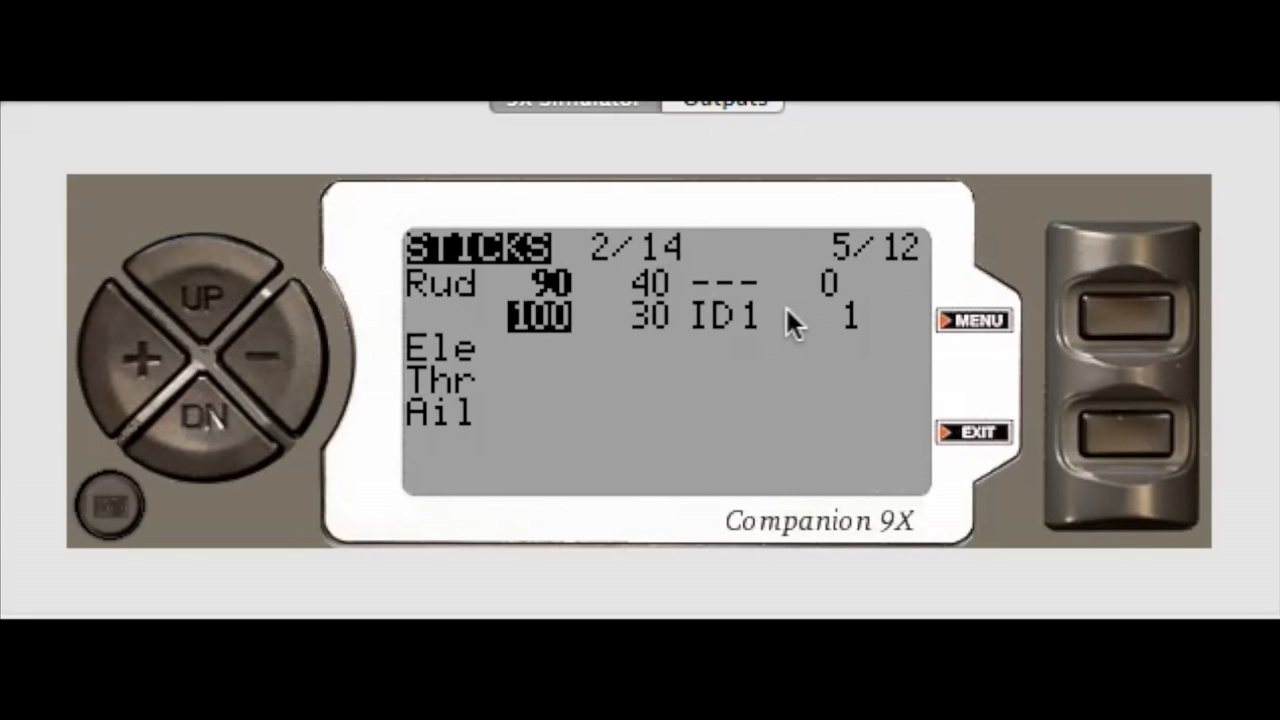
pyautogui.moveTo(230, 420)
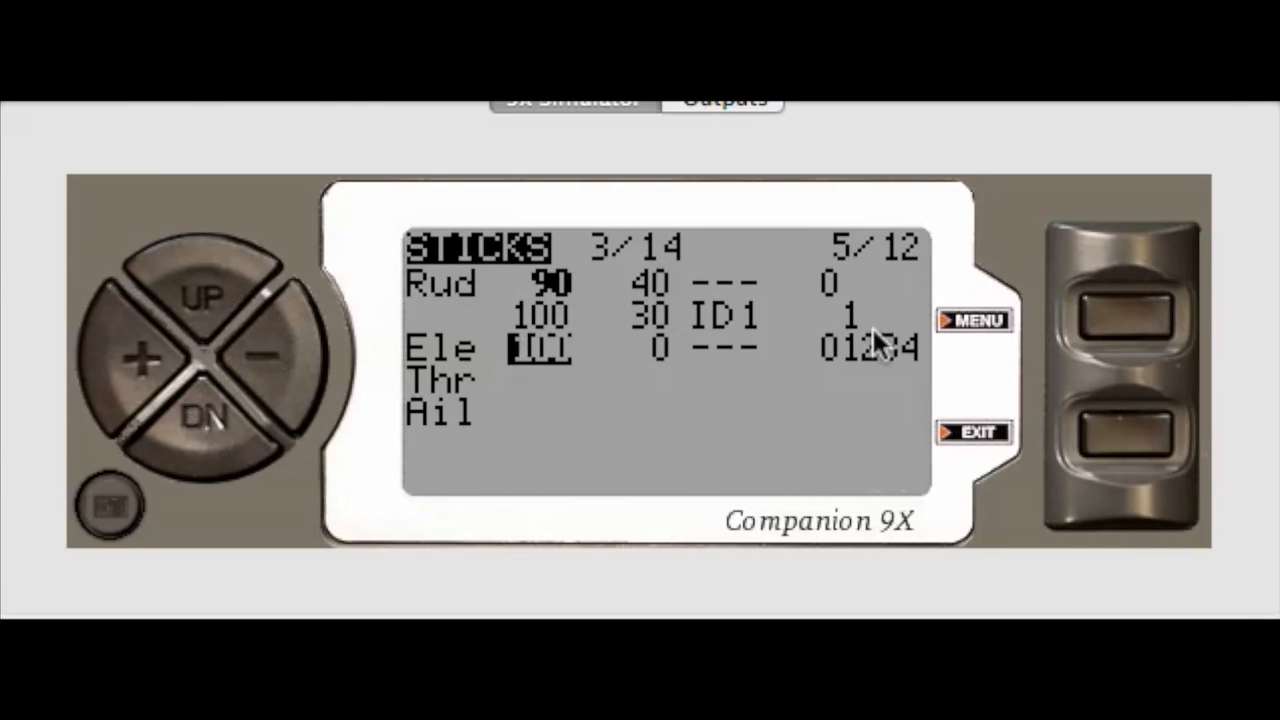
pyautogui.moveTo(443, 425)
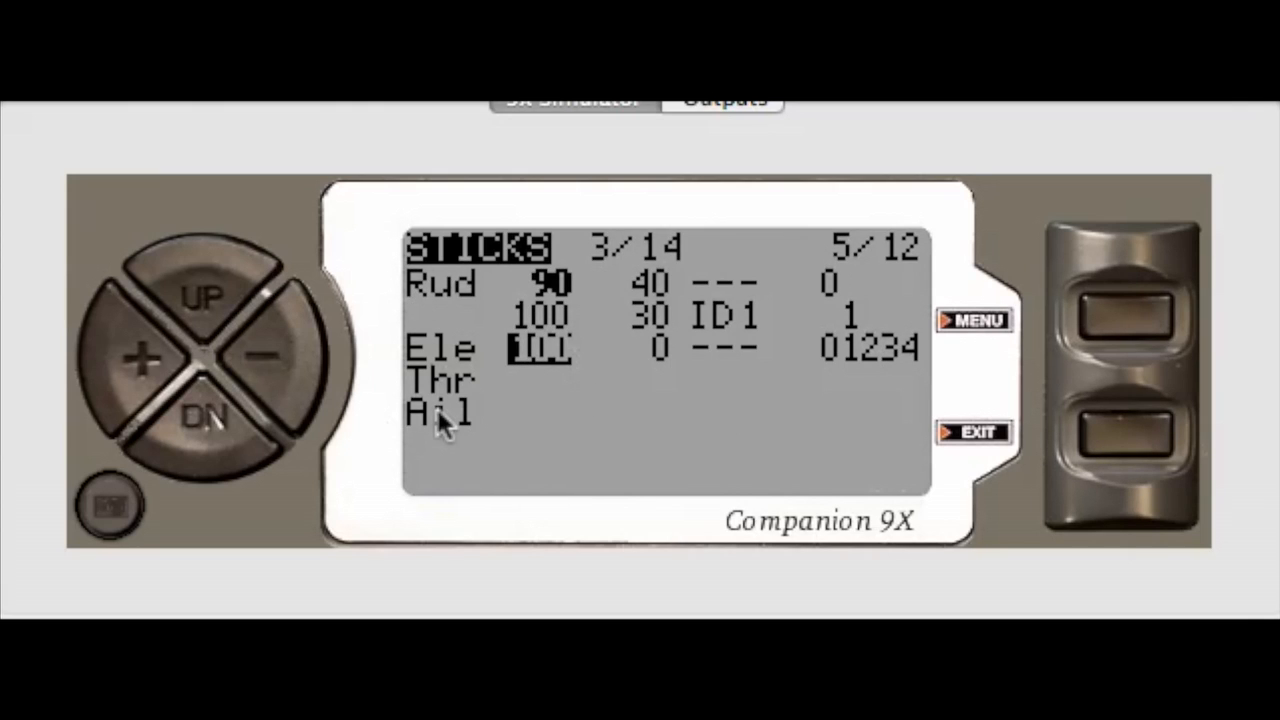
pyautogui.moveTo(265, 370)
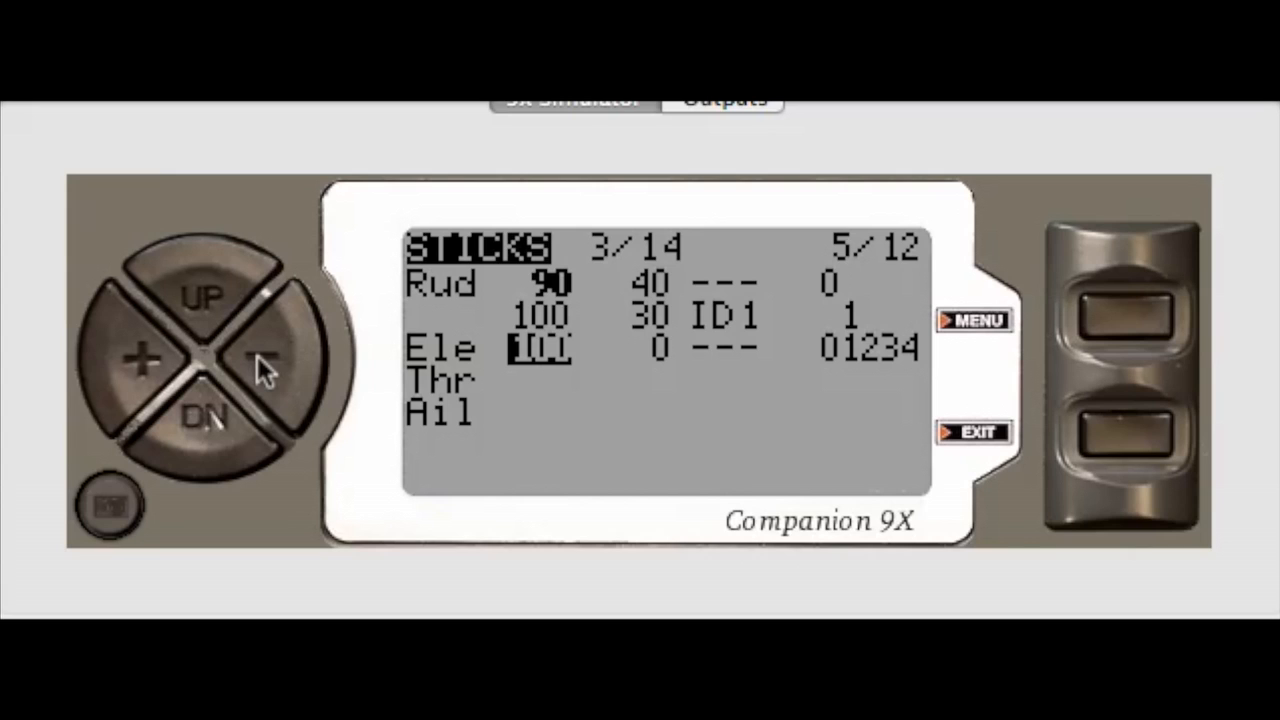
pyautogui.moveTo(1135, 325)
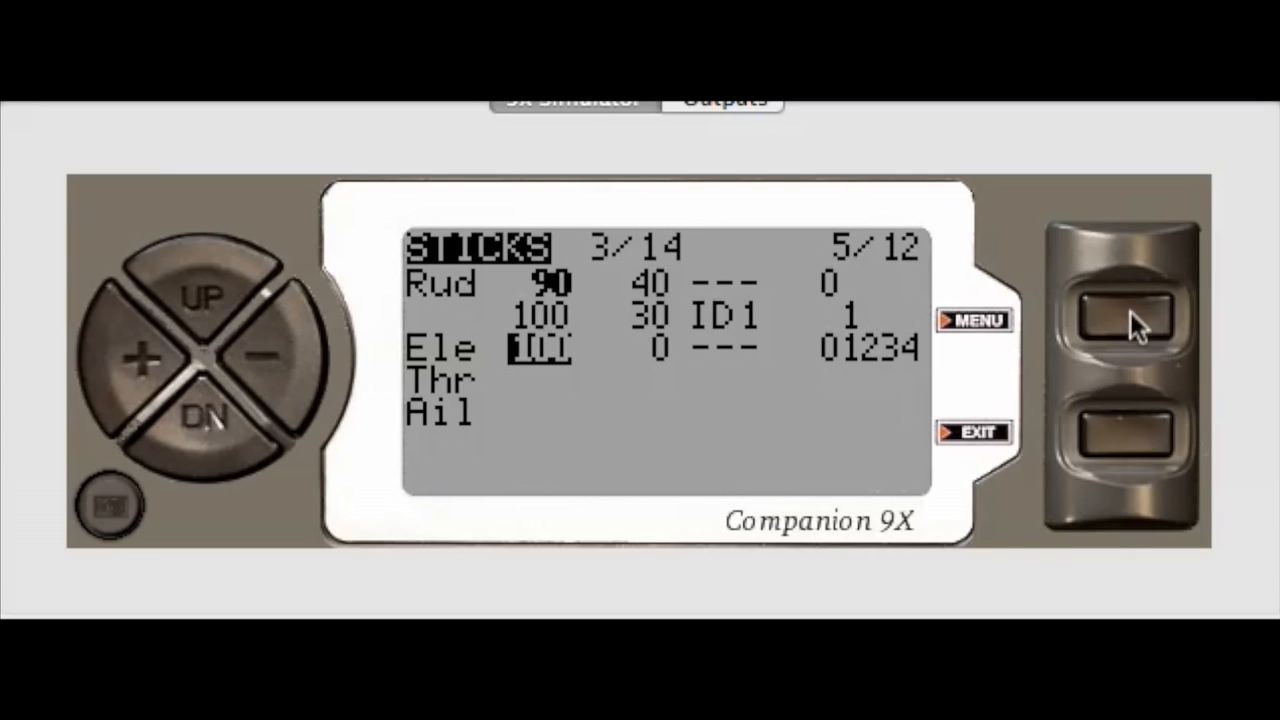
# Insert another default elevator line with weight 100, expo 0, all modes
pyautogui.click(258, 358)
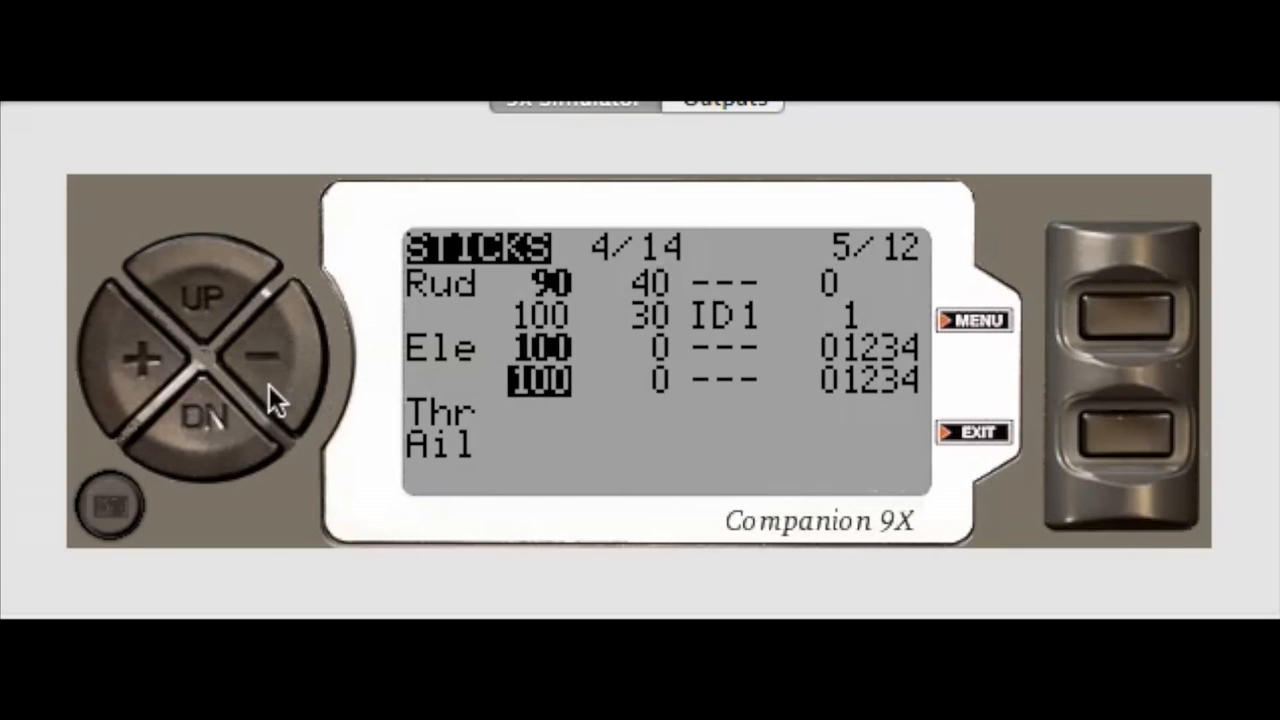
pyautogui.moveTo(1060, 388)
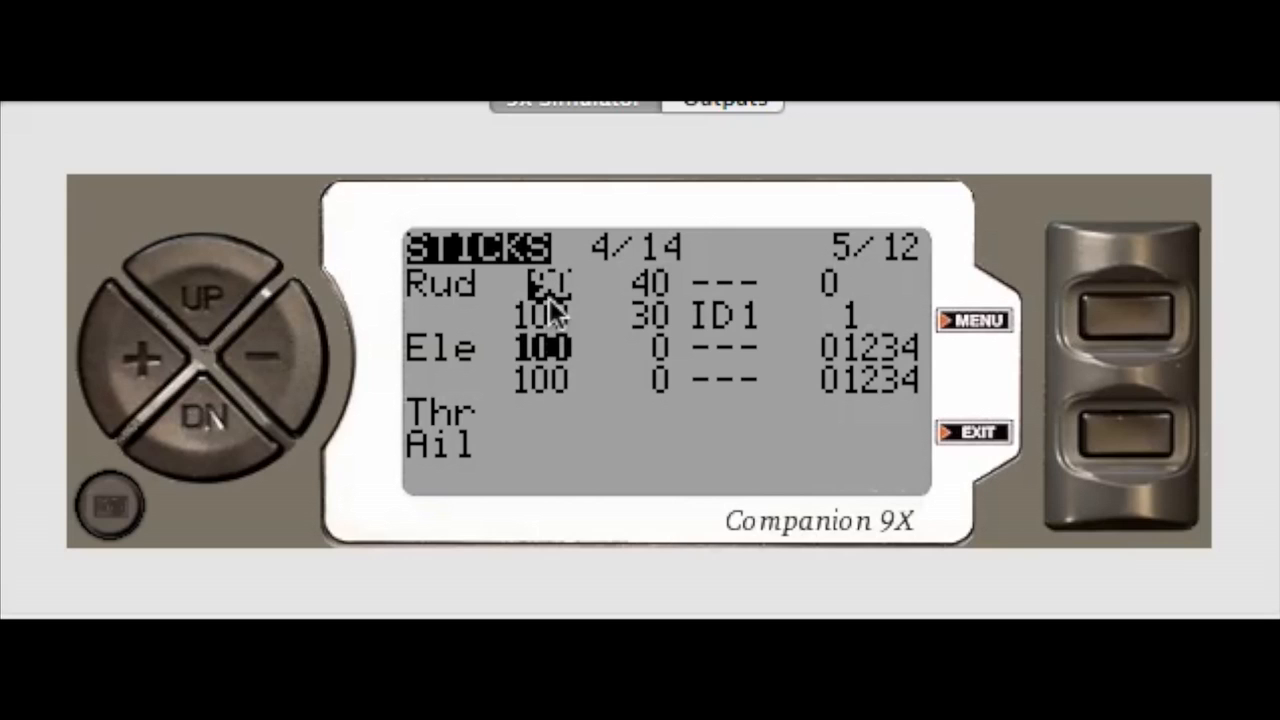
pyautogui.moveTo(1130, 330)
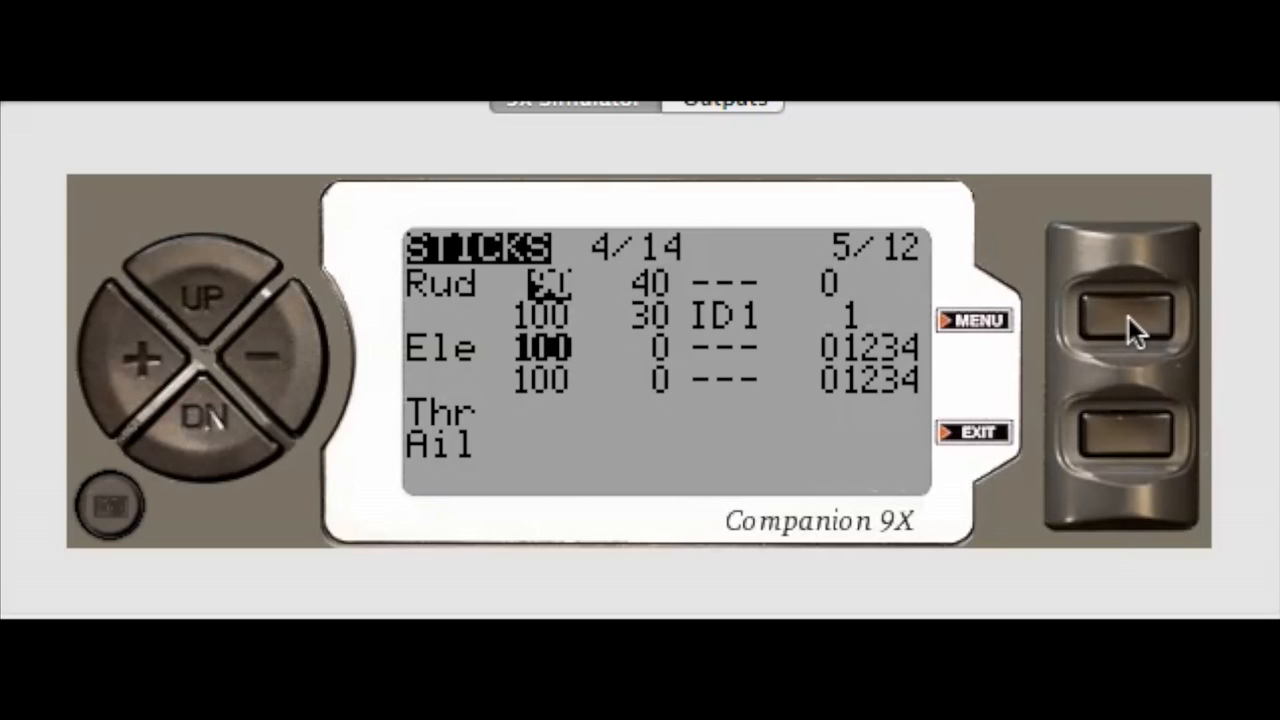
# Insert a new rudder line and lower its weight to 95 with expo 0
pyautogui.click(290, 375)
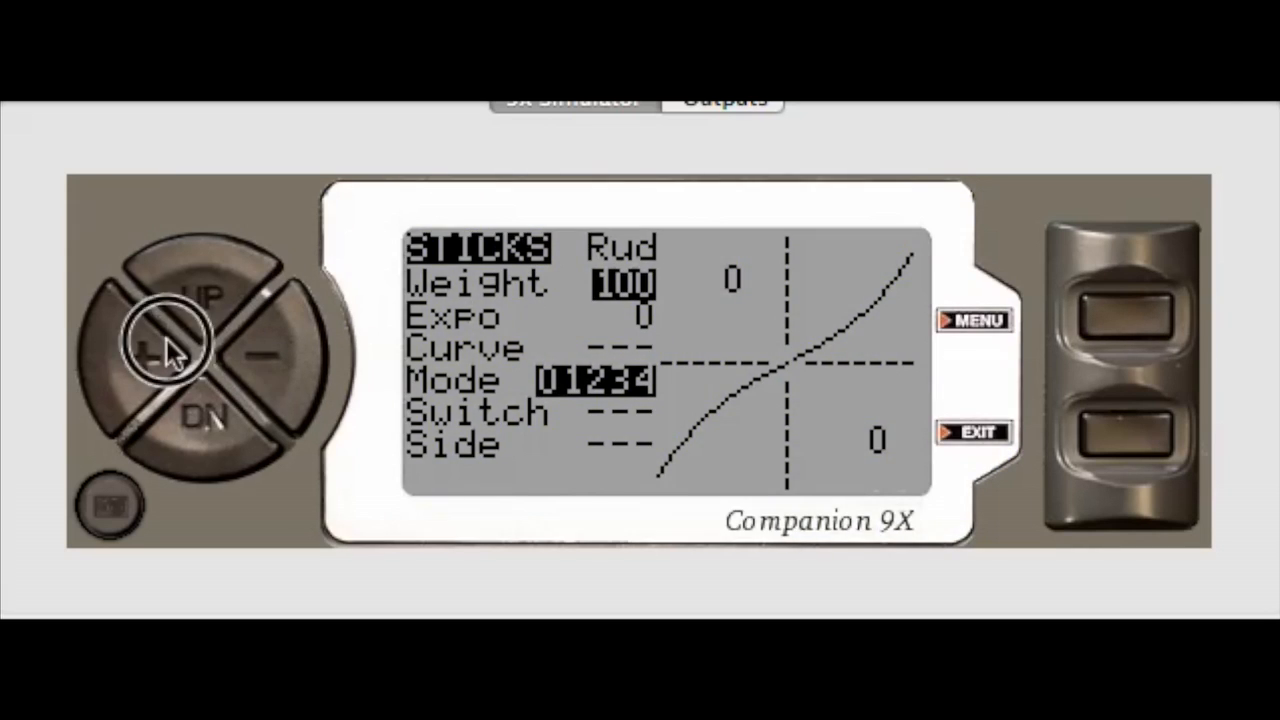
pyautogui.click(150, 345)
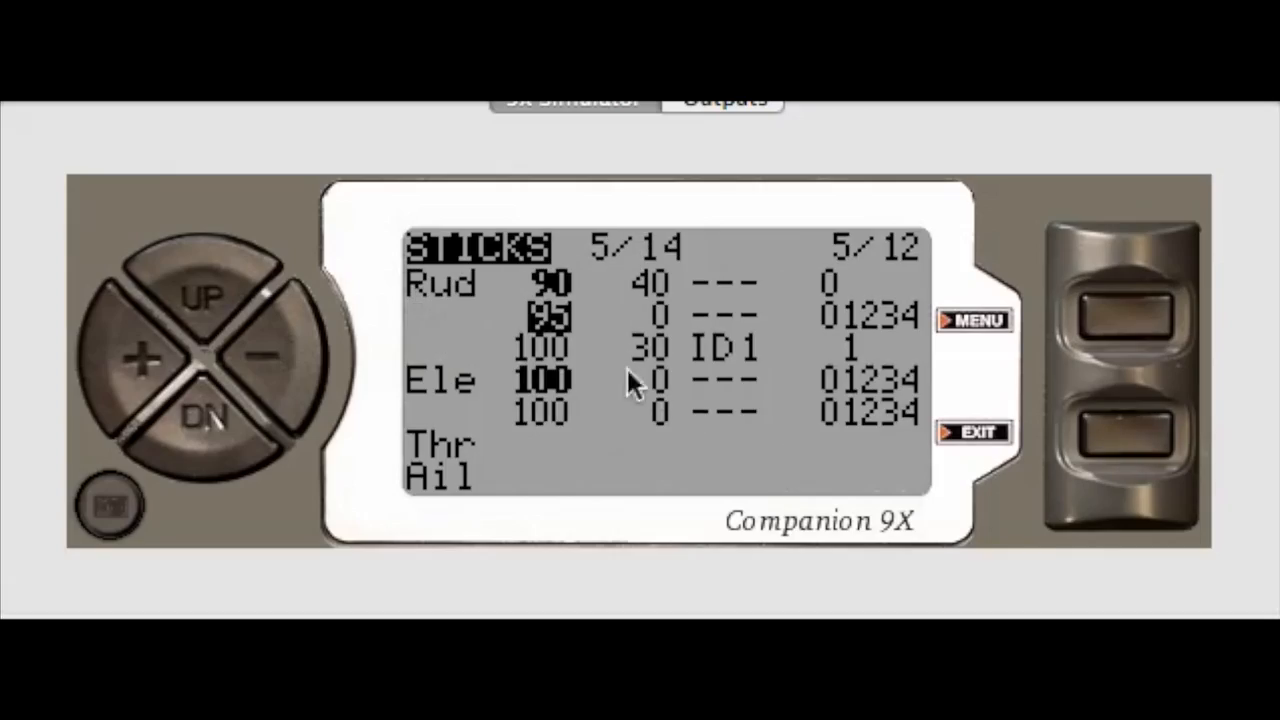
pyautogui.moveTo(575, 320)
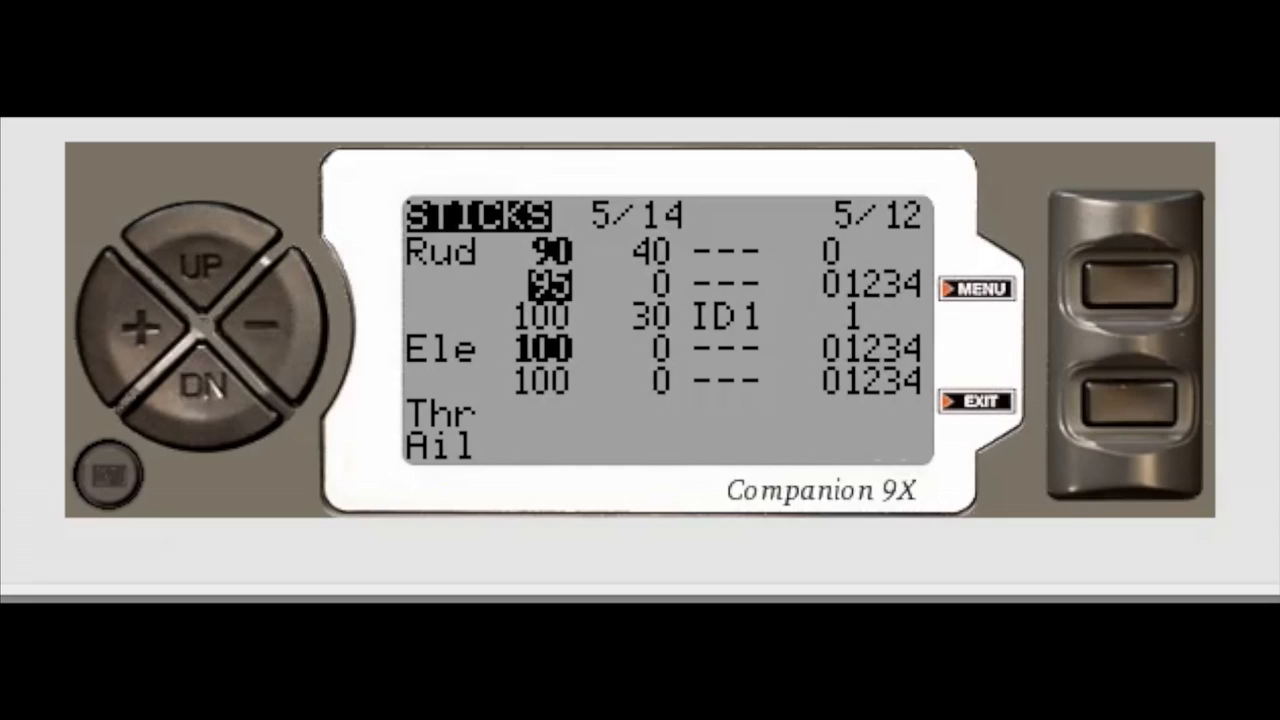
pyautogui.moveTo(573, 315)
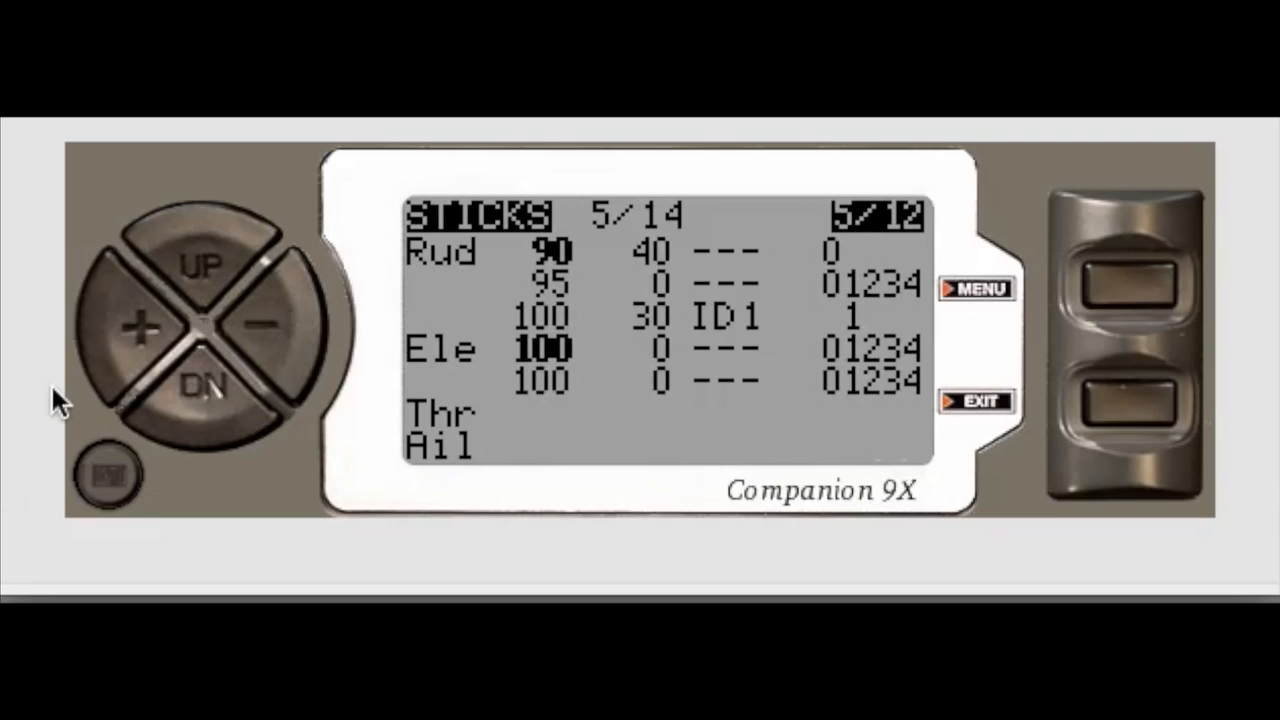
# Delete the second elevator line and return to the ID1 rudder line
pyautogui.click(205, 390)
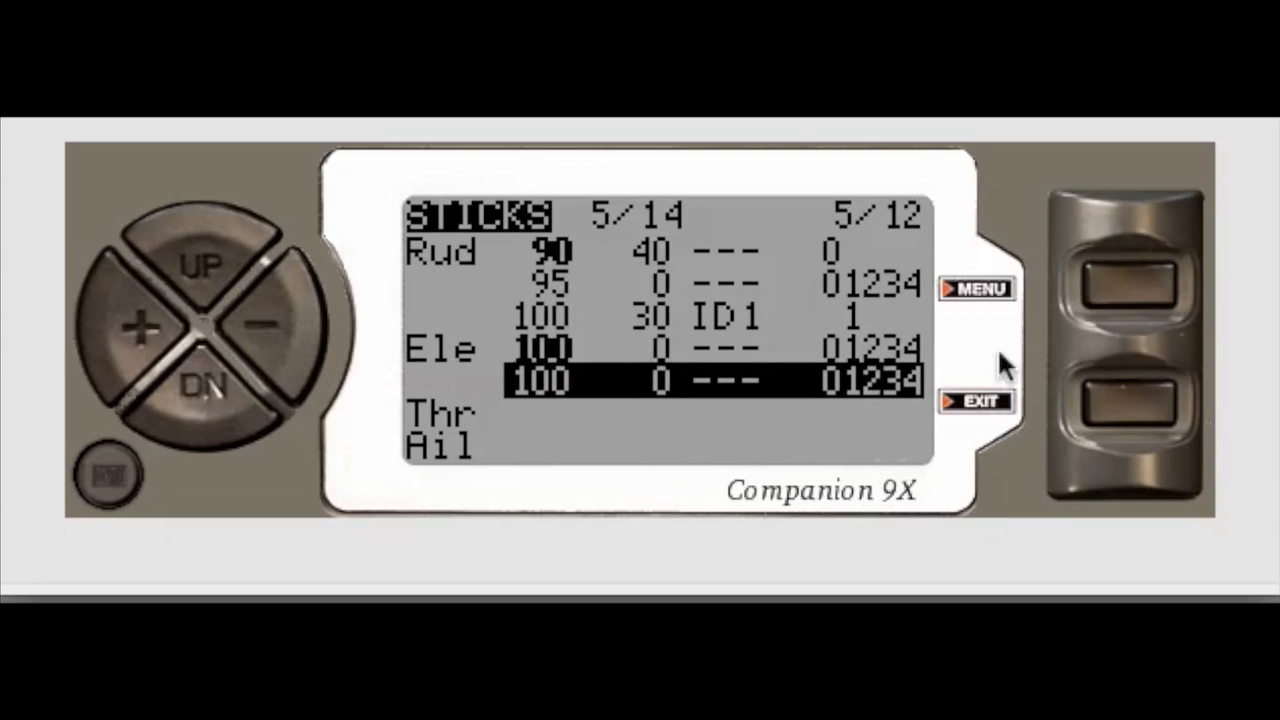
pyautogui.click(1130, 410)
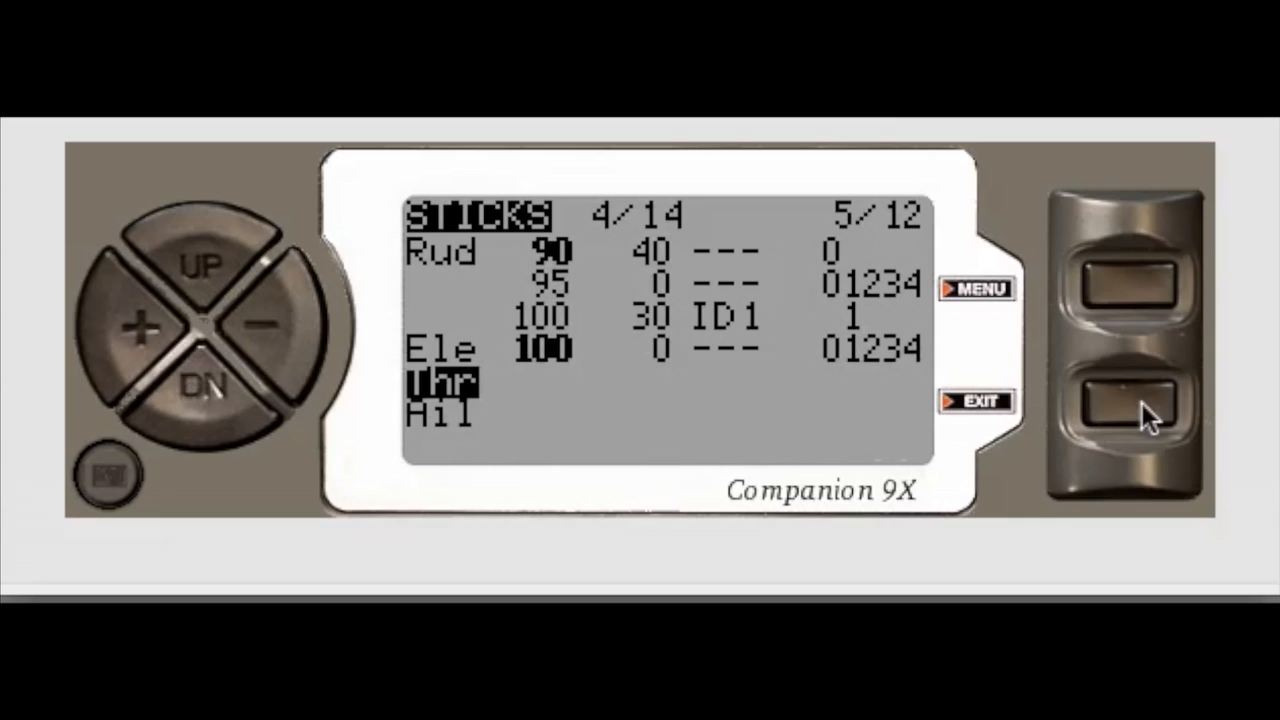
pyautogui.click(222, 255)
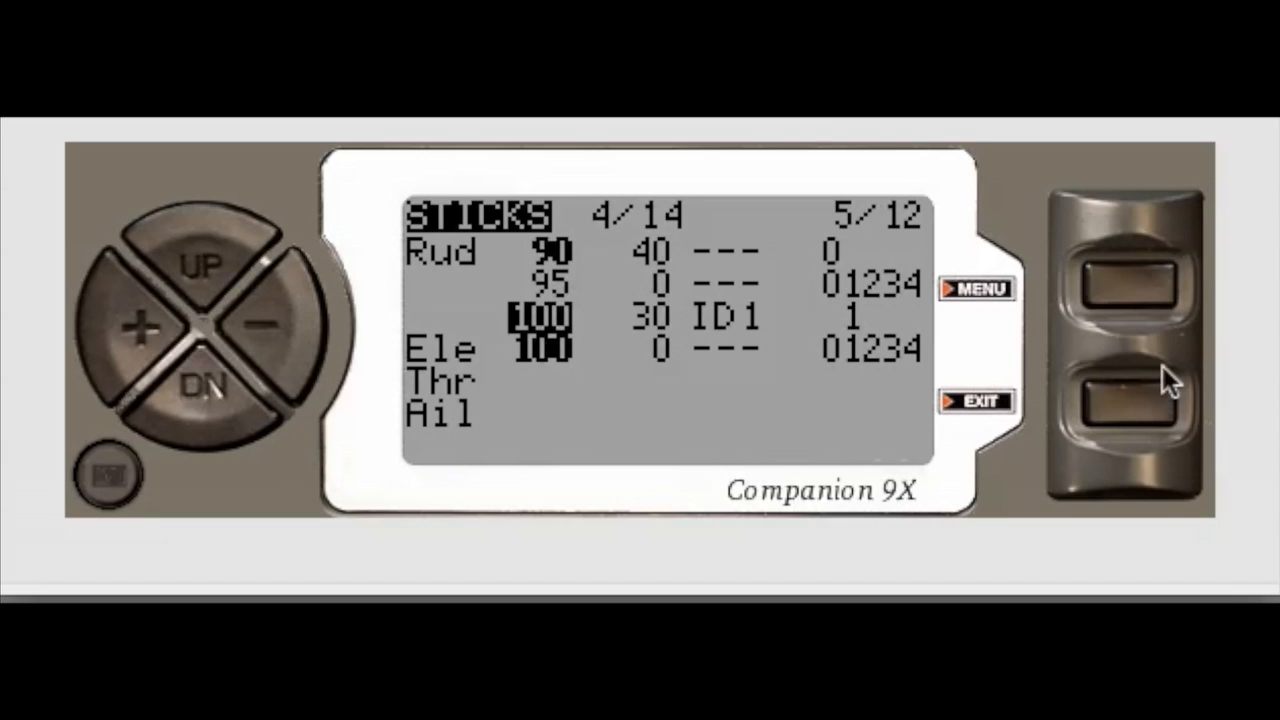
pyautogui.click(1130, 405)
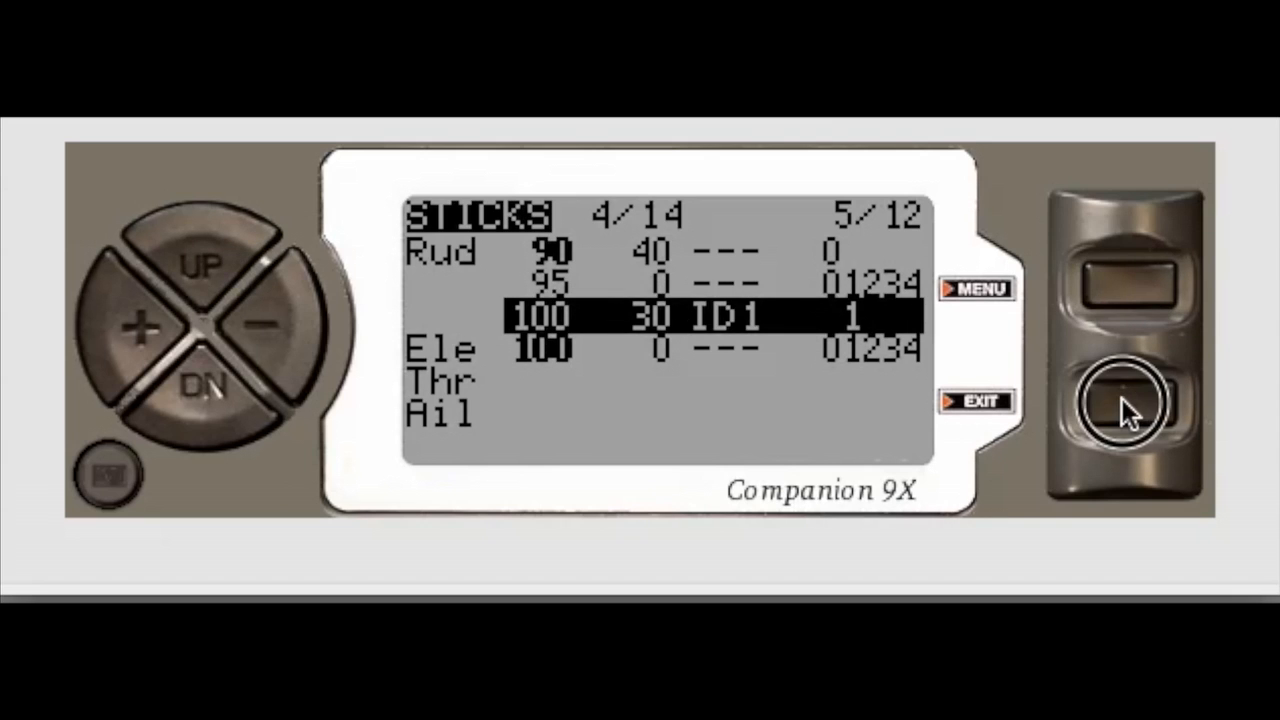